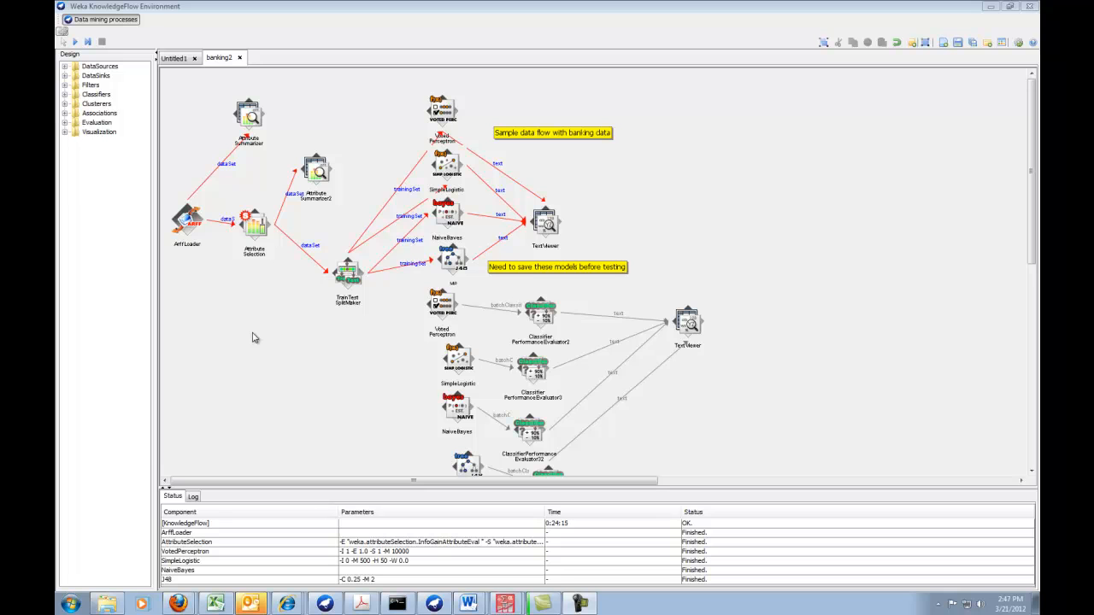
mouse_move(711, 299)
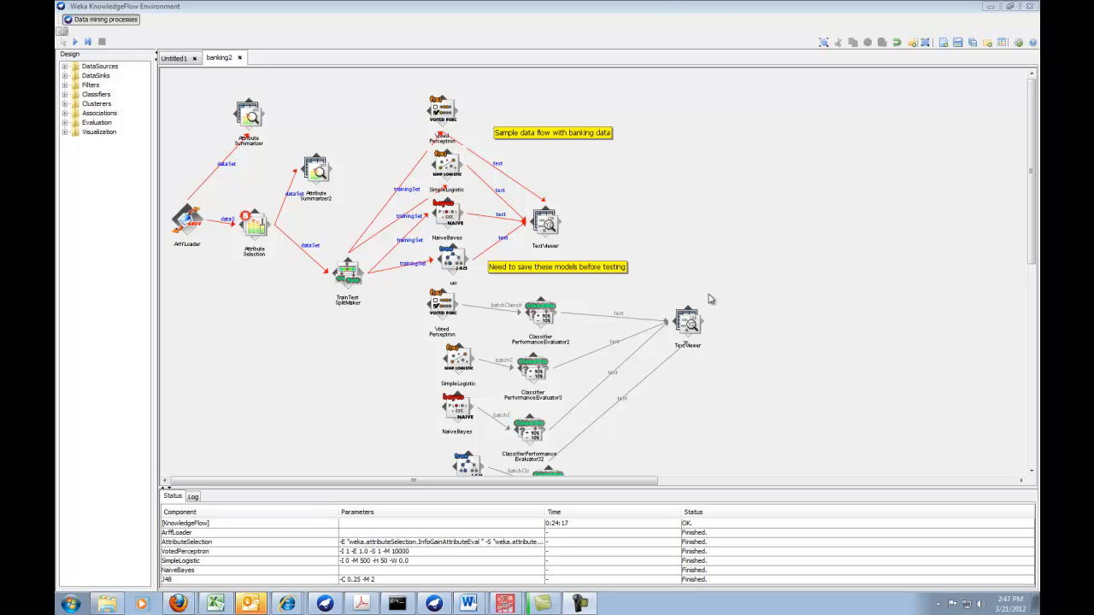
mouse_move(818, 254)
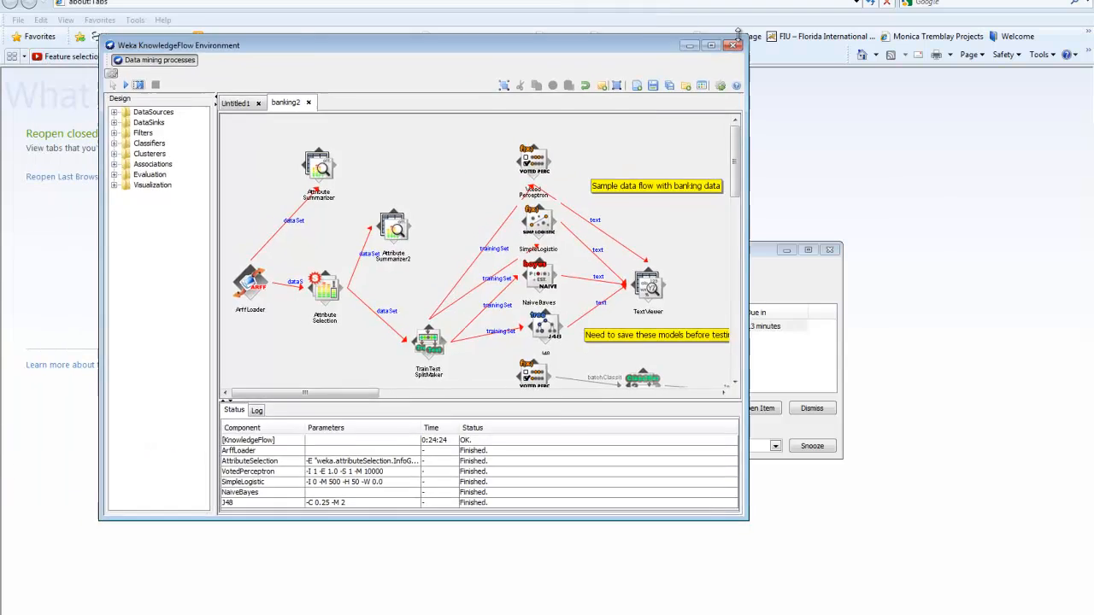
- Maximize the KnowledgeFlow window so the banking2 flow fills the screen
left_click(711, 44)
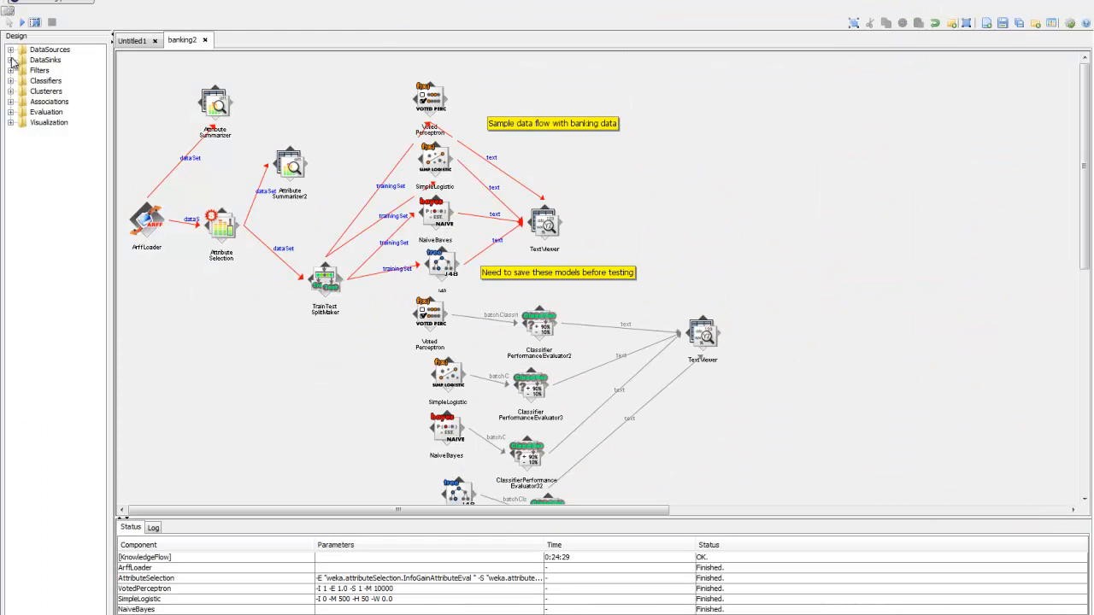
- Expand DataSinks, DataSources, Filters with supervised and unsupervised folders, and Visualization in the Design tree
left_click(10, 59)
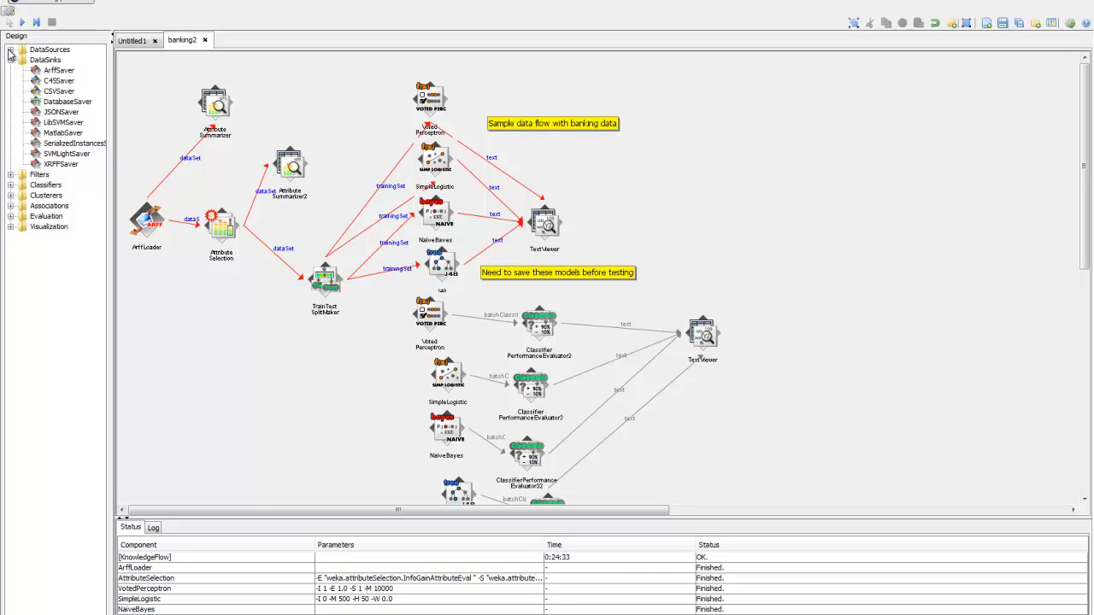
left_click(10, 48)
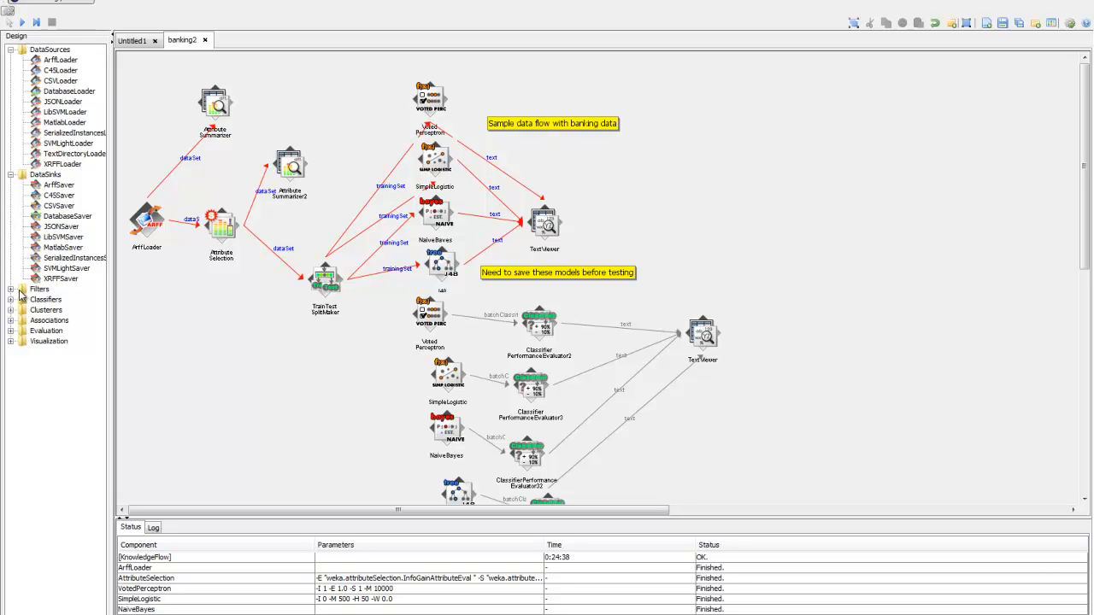
left_click(10, 289)
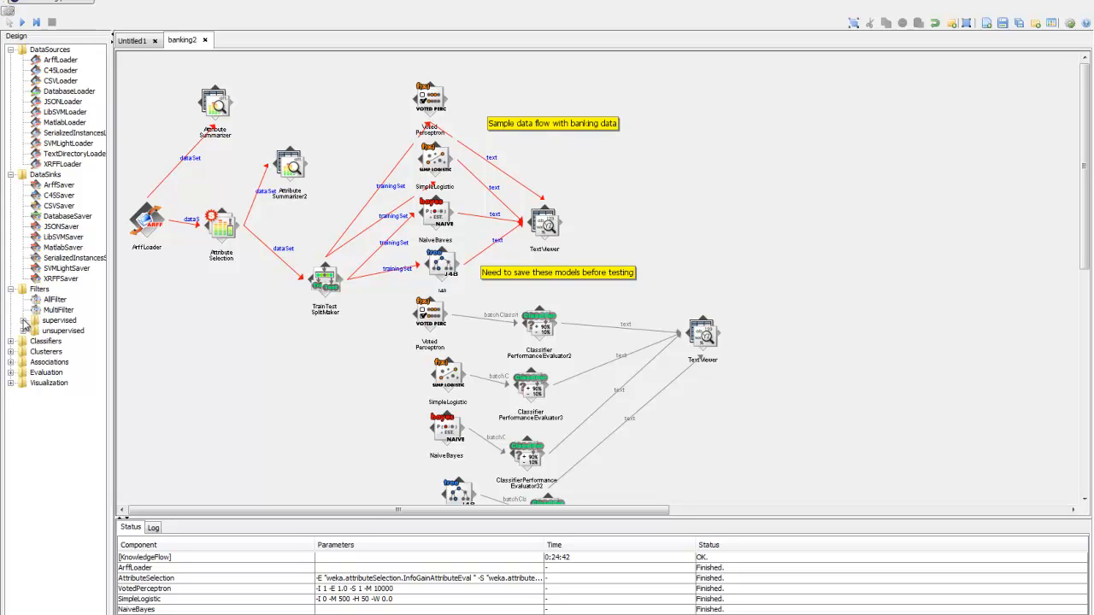
left_click(26, 321)
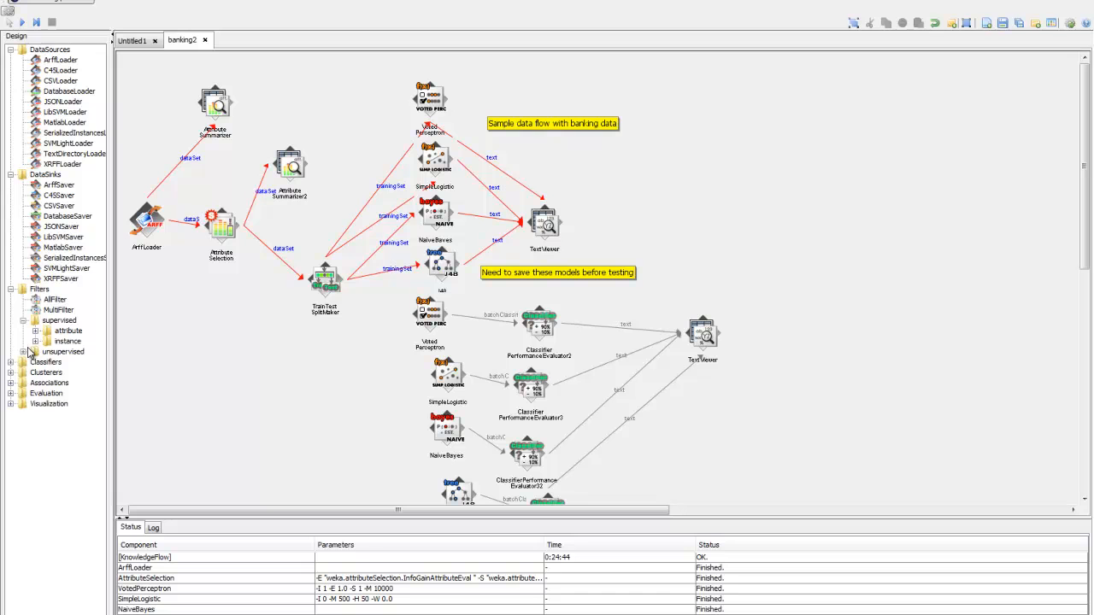
left_click(25, 352)
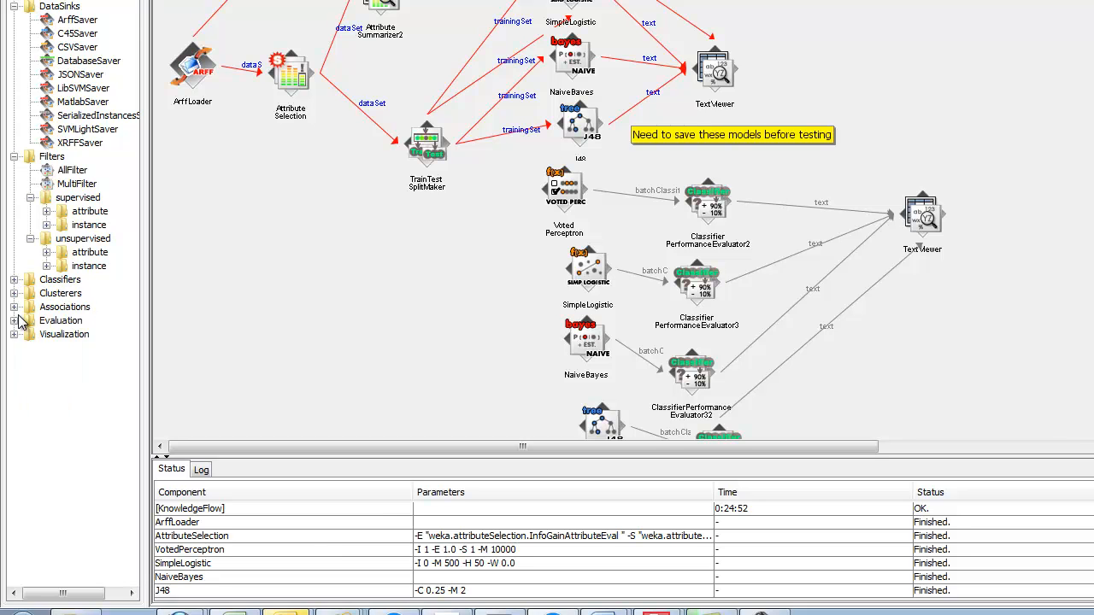
mouse_move(144, 290)
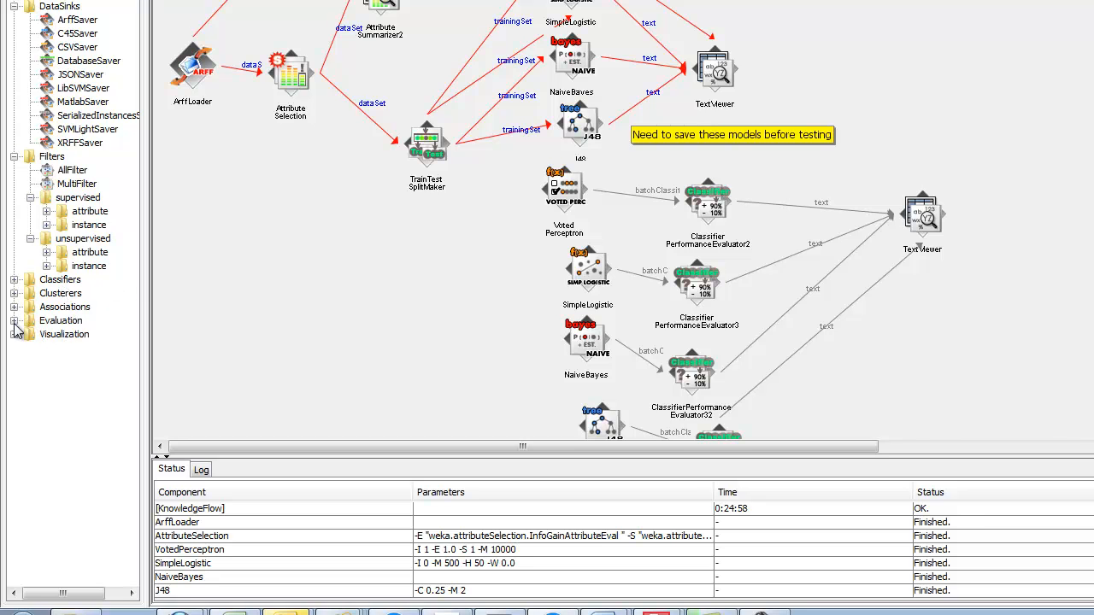
left_click(16, 321)
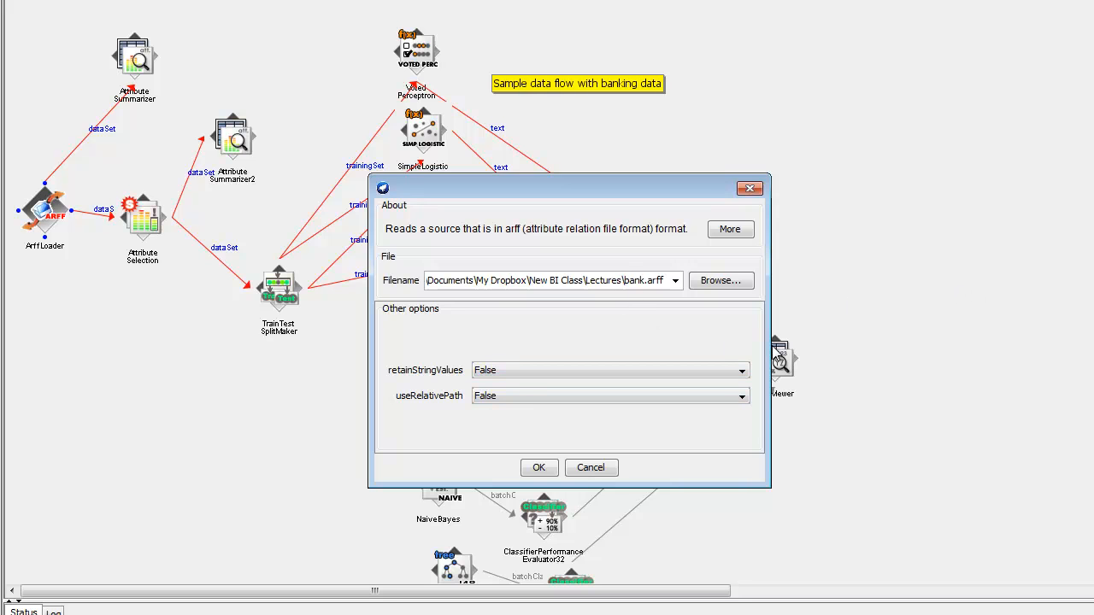
mouse_move(882, 386)
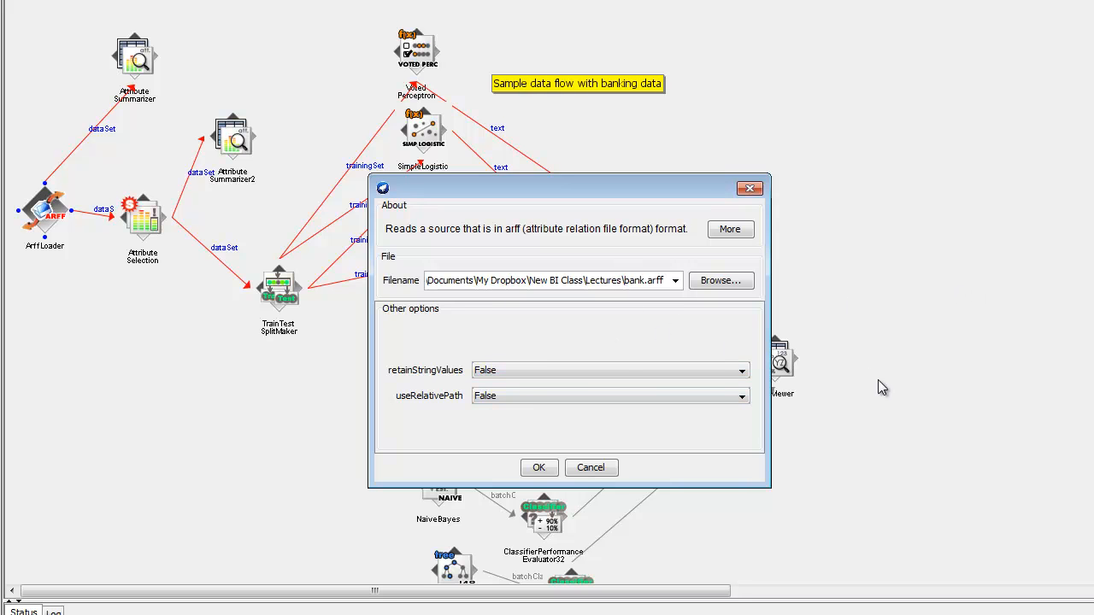
mouse_move(650, 453)
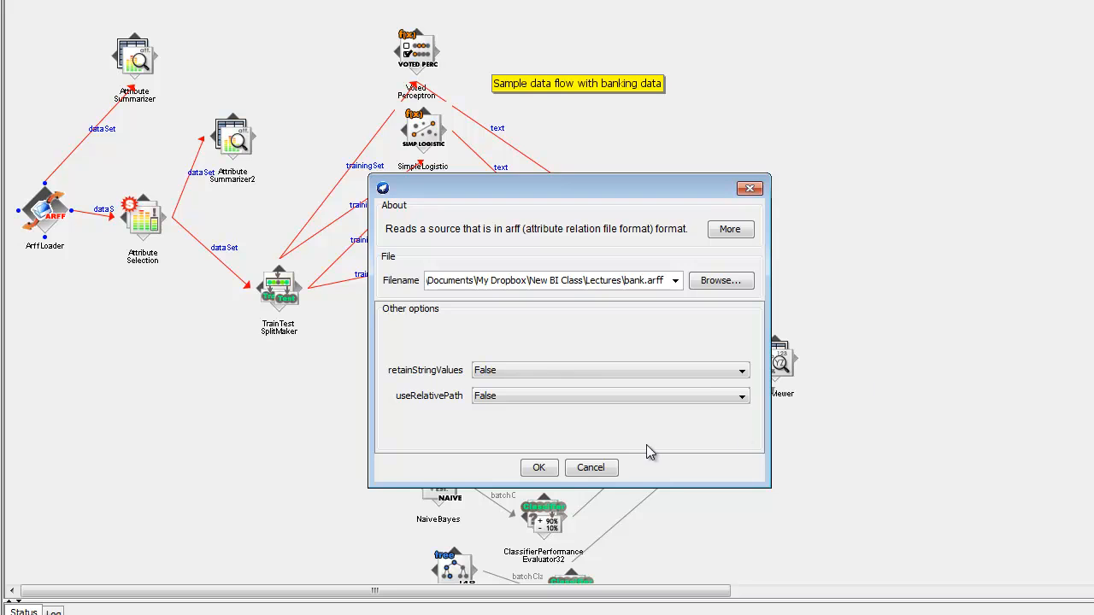
left_click(538, 469)
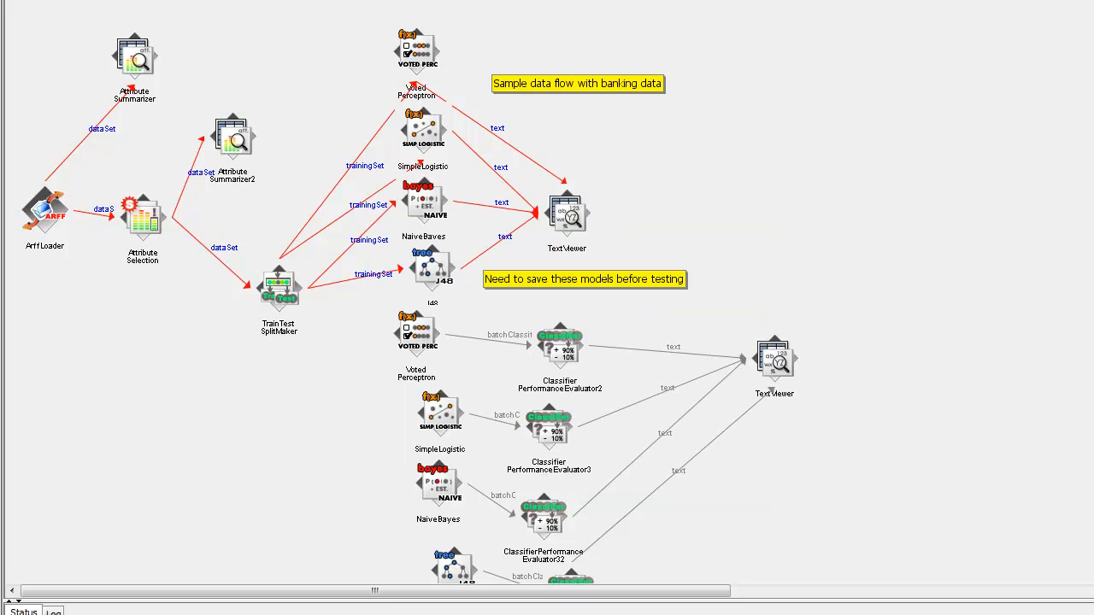
left_click(134, 58)
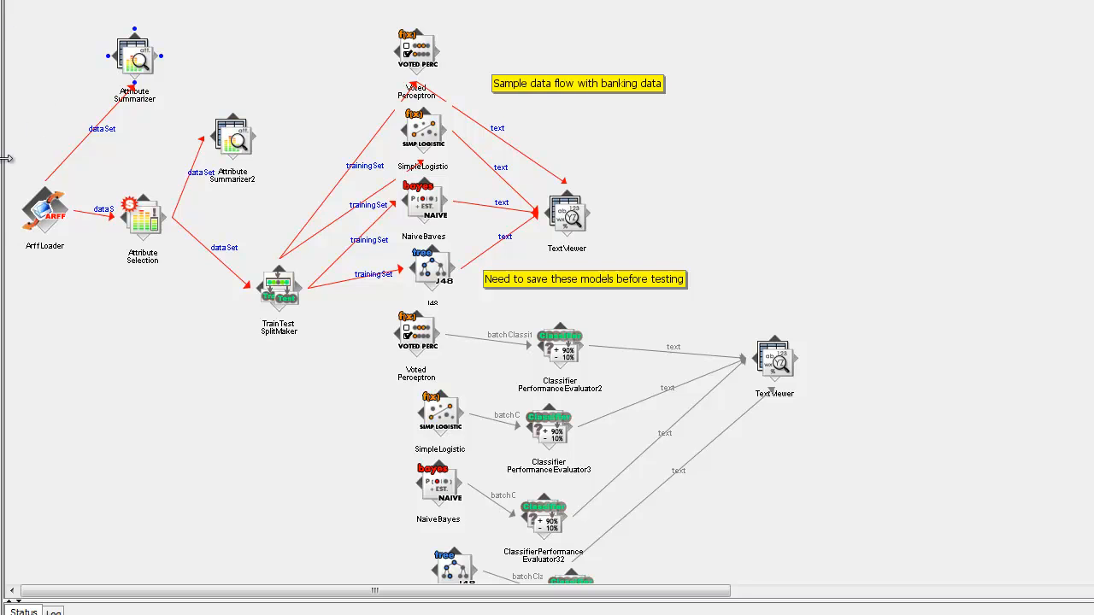
right_click(133, 58)
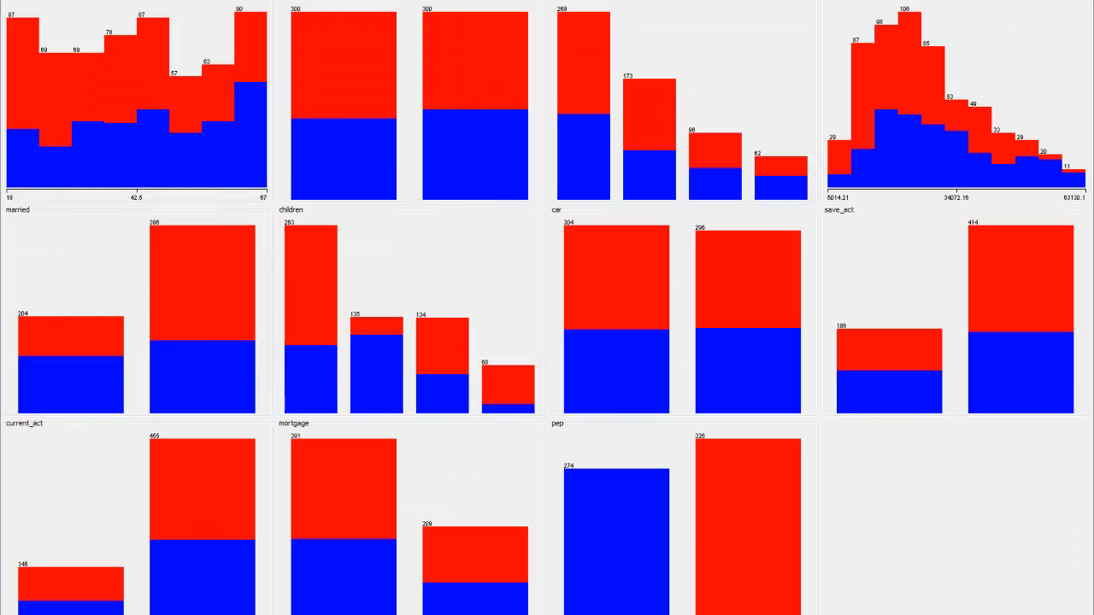
mouse_move(858, 185)
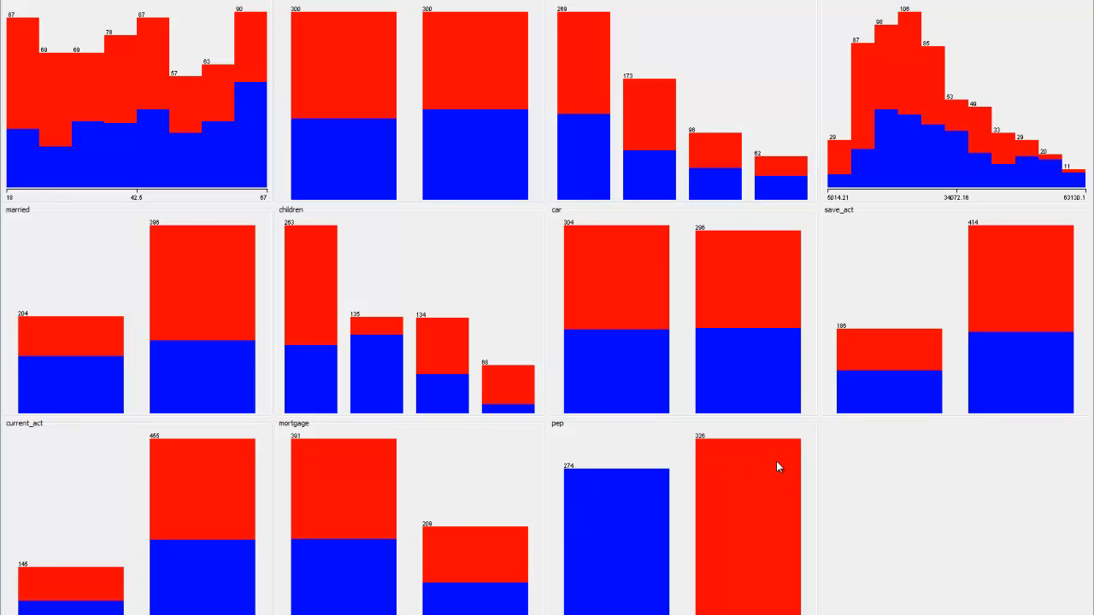
mouse_move(802, 424)
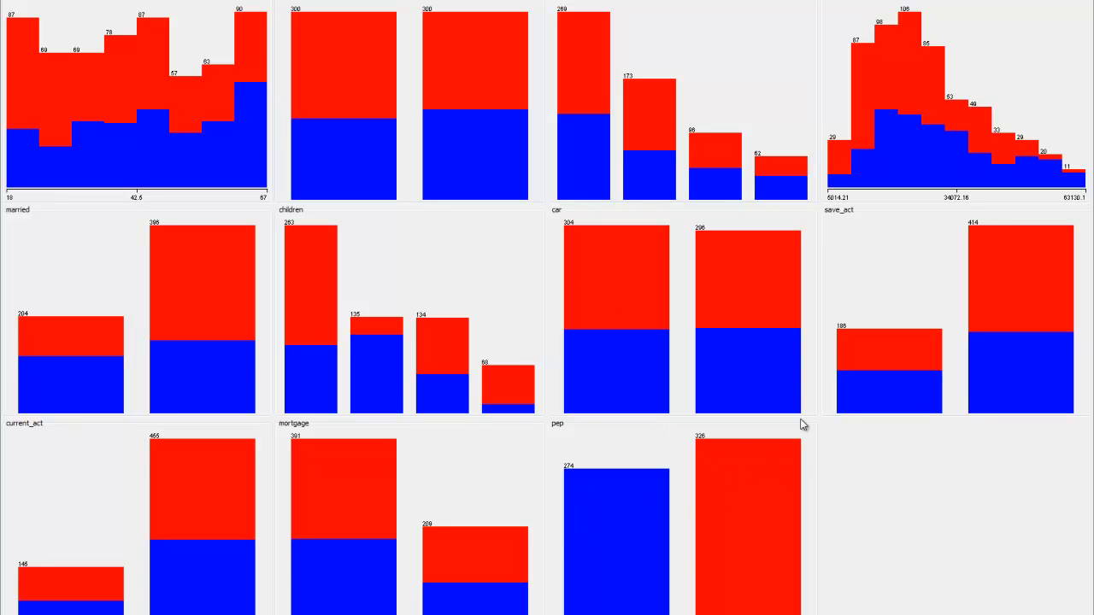
mouse_move(728, 482)
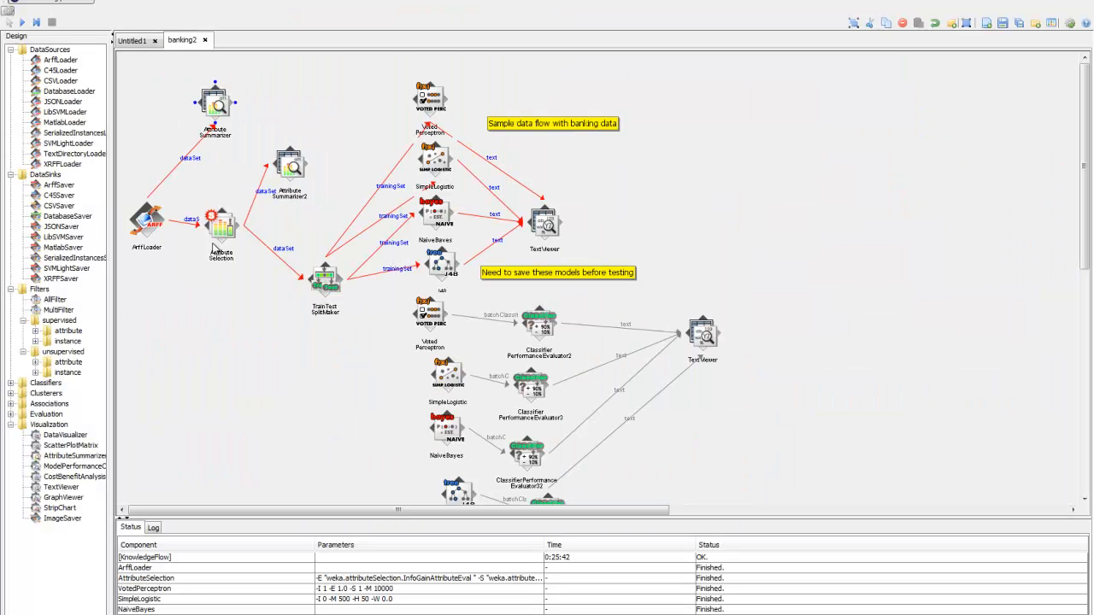
right_click(221, 230)
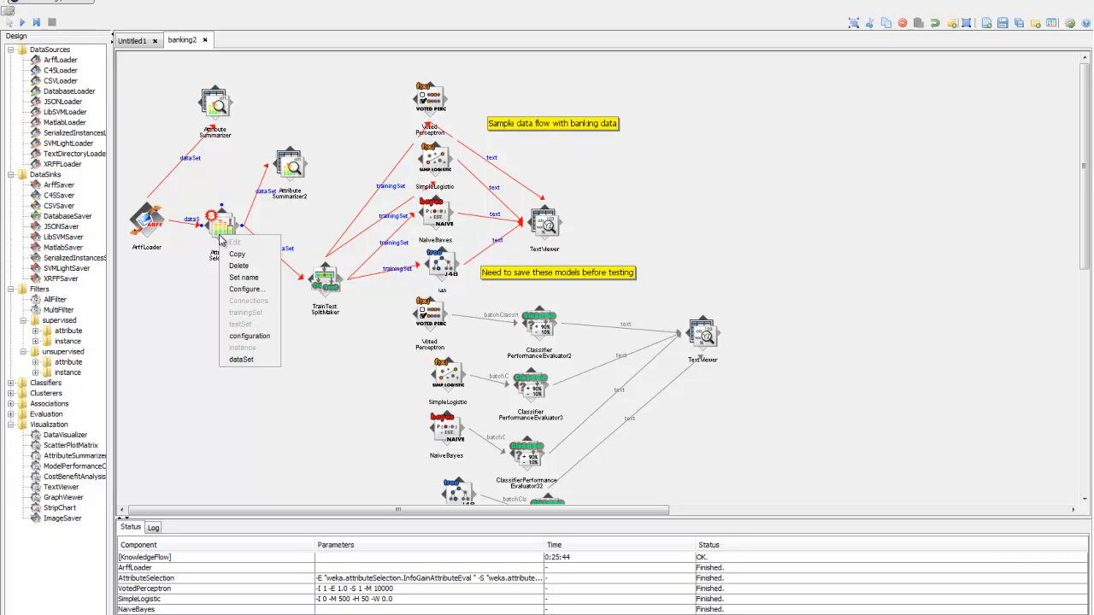
left_click(246, 289)
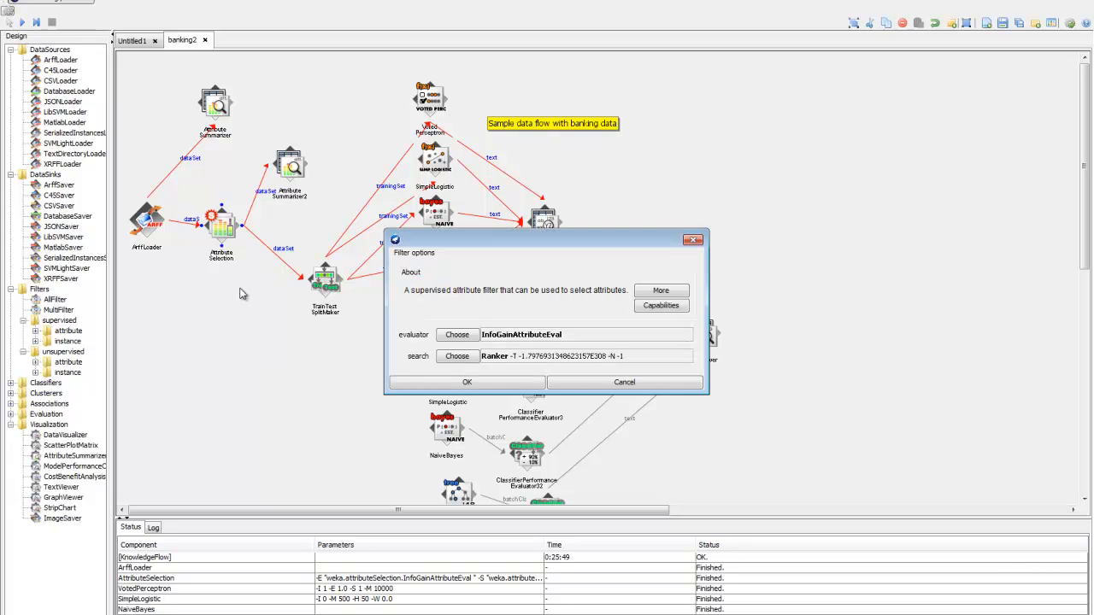
mouse_move(556, 290)
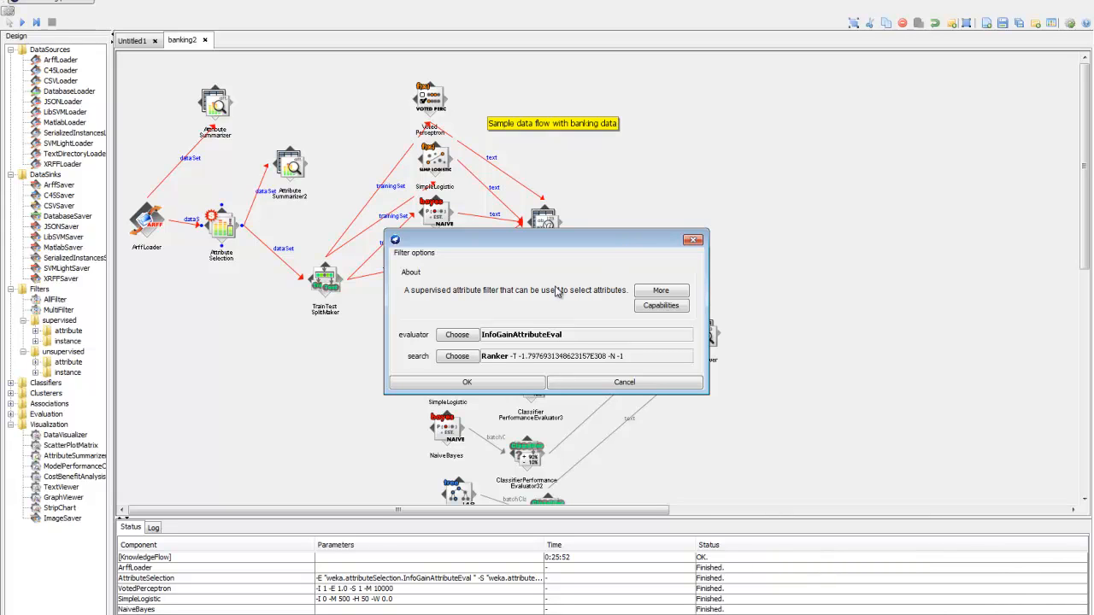
mouse_move(660, 304)
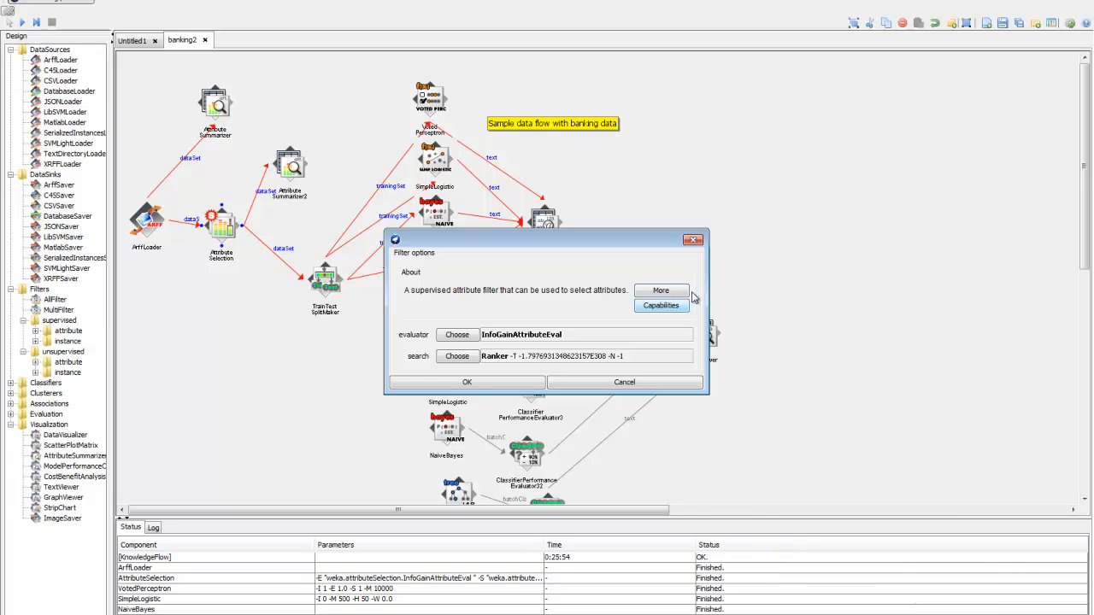
mouse_move(701, 266)
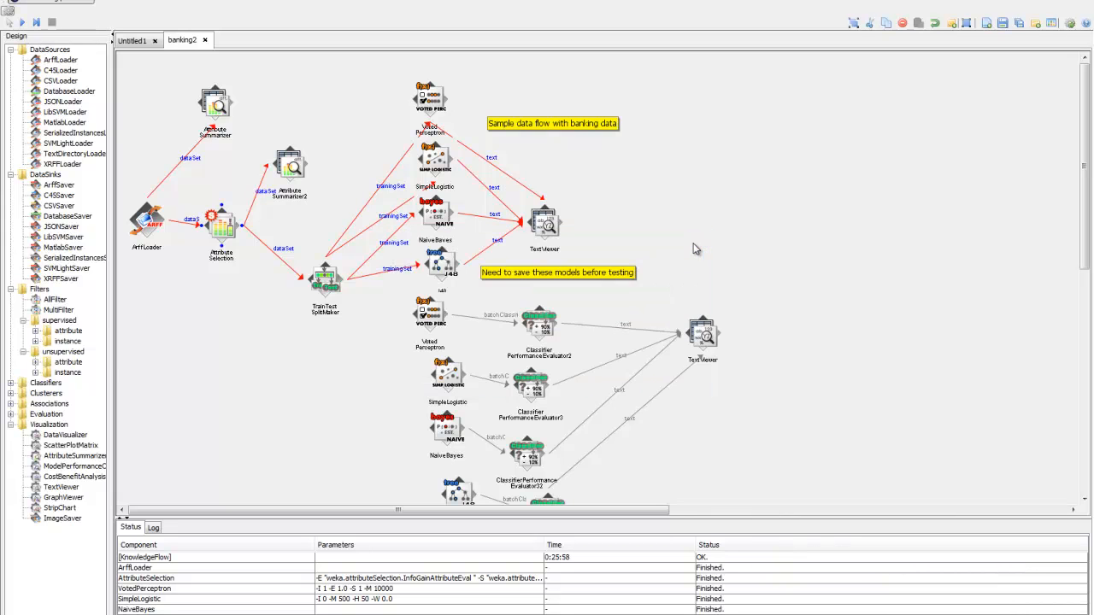
mouse_move(191, 226)
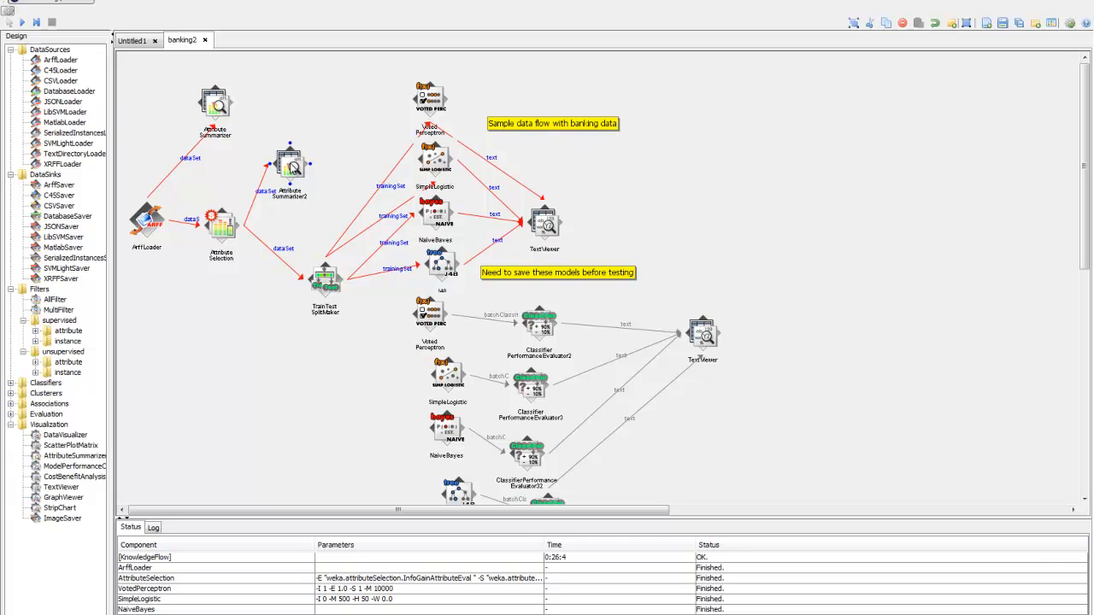
mouse_move(106, 372)
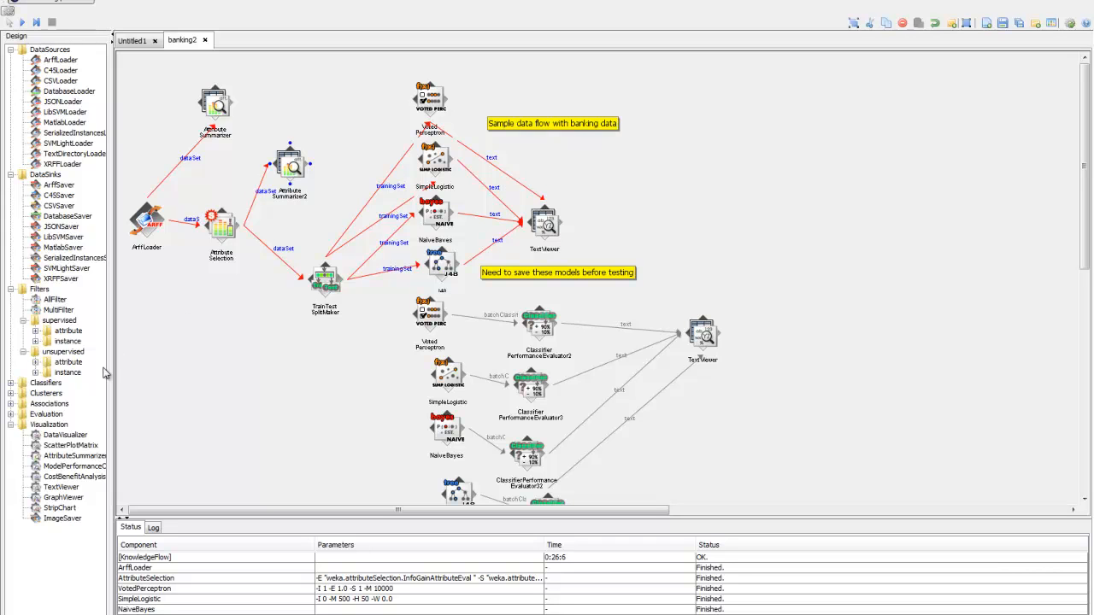
mouse_move(61, 465)
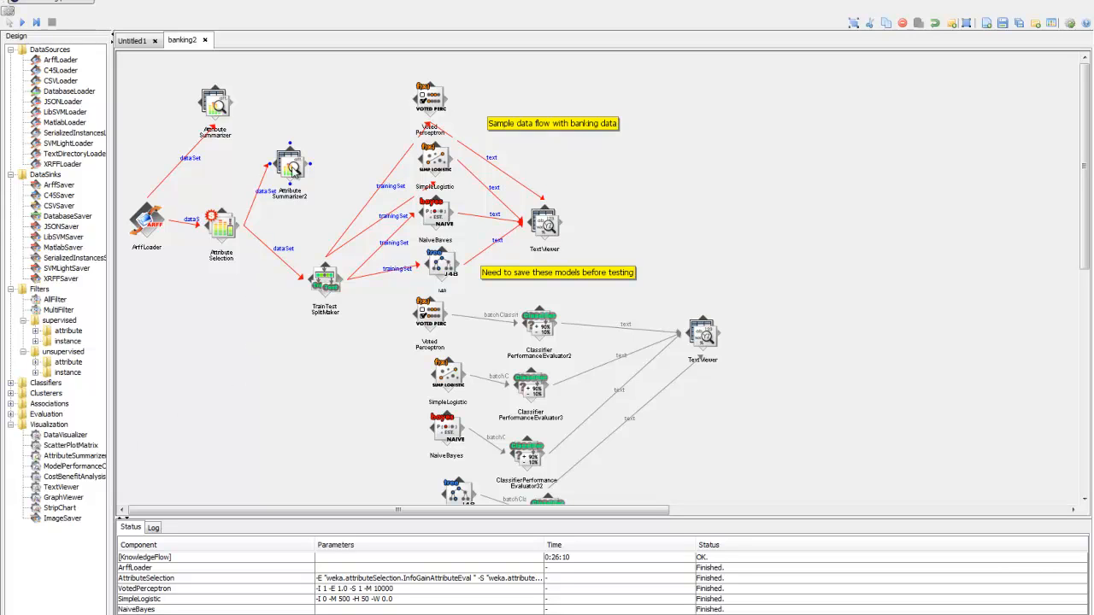
- Show the second AttributeSummarizer's histograms for children, income, married, age, region, mortgage and pep
right_click(290, 169)
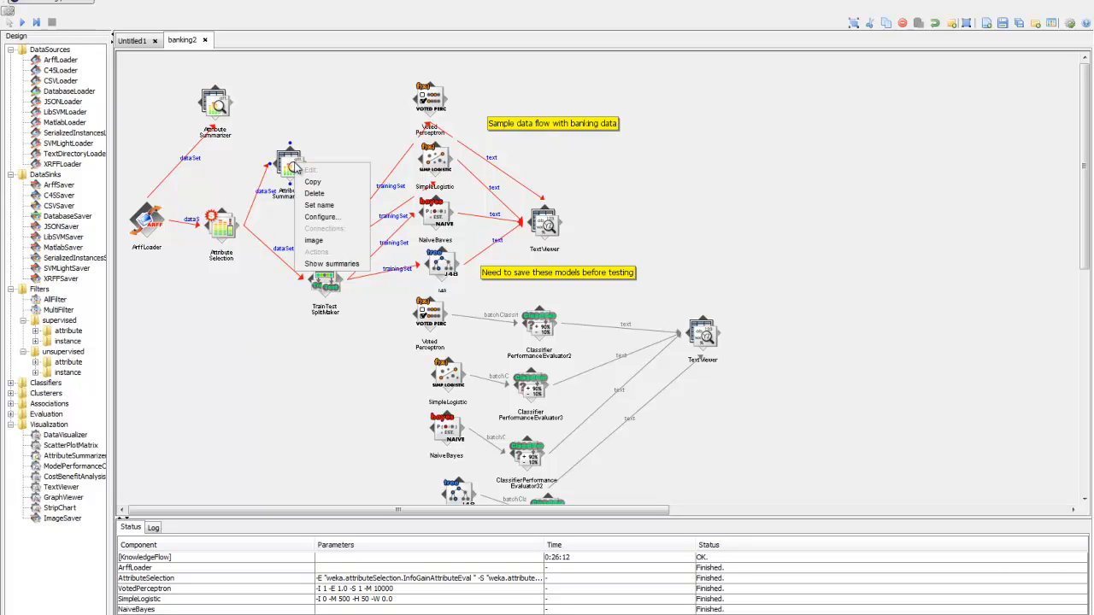
mouse_move(328, 277)
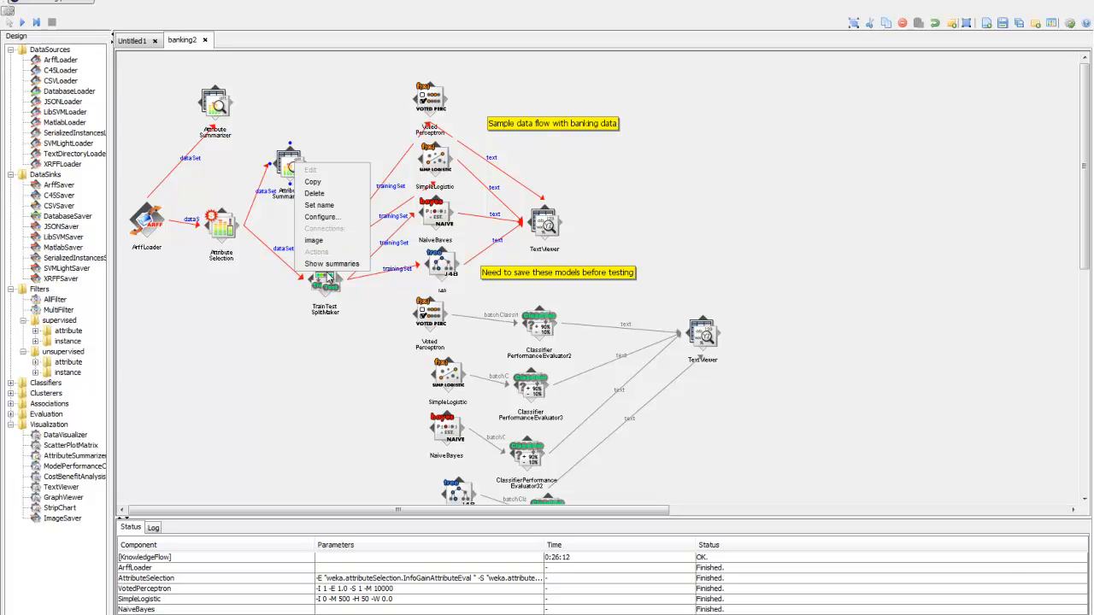
left_click(331, 263)
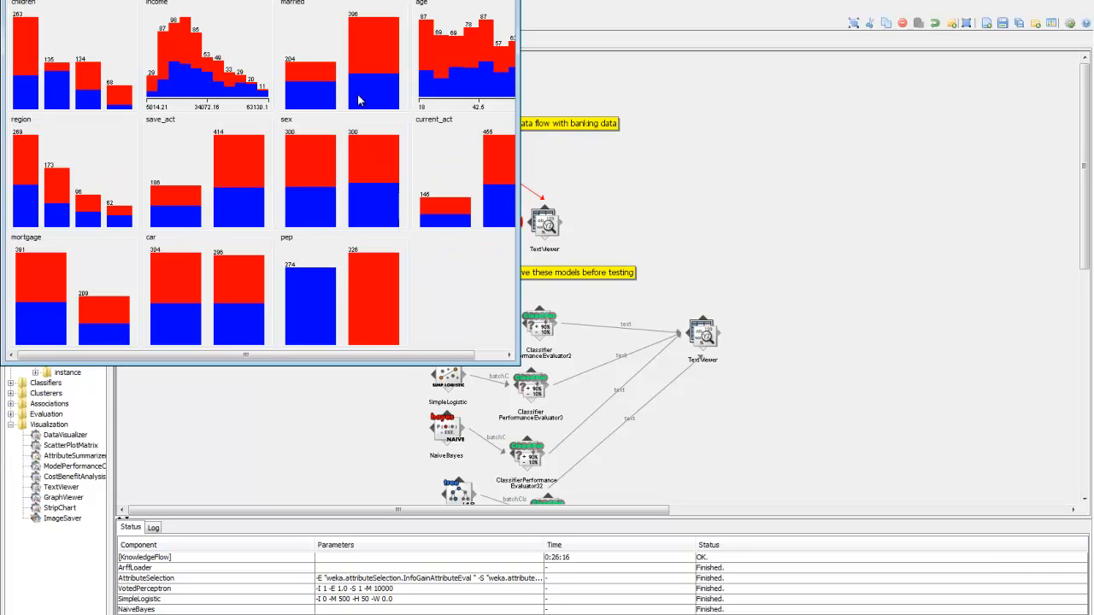
mouse_move(489, 10)
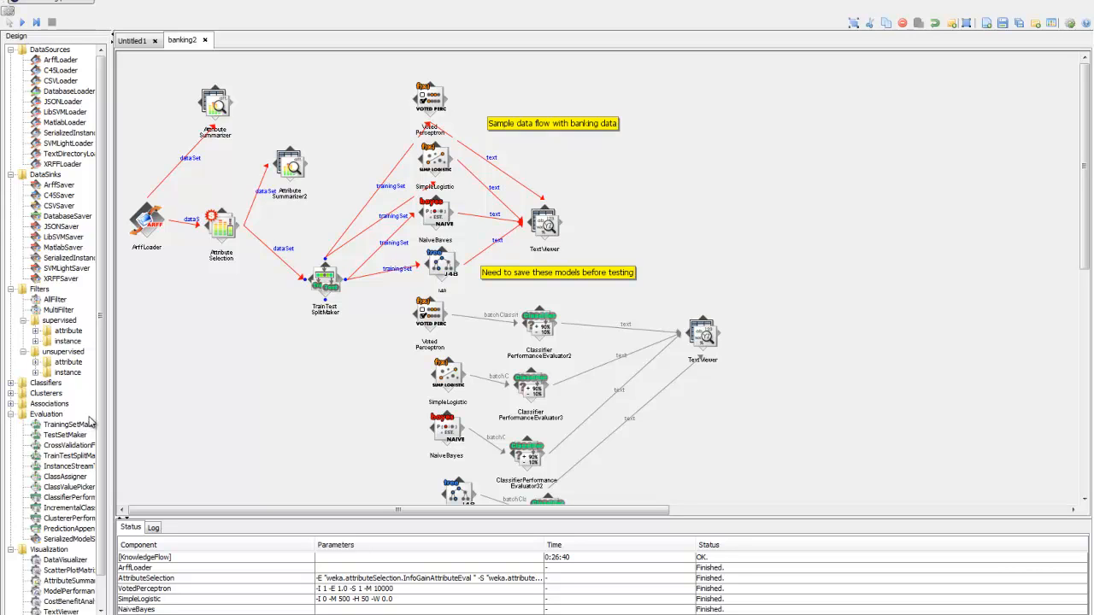
mouse_move(75, 442)
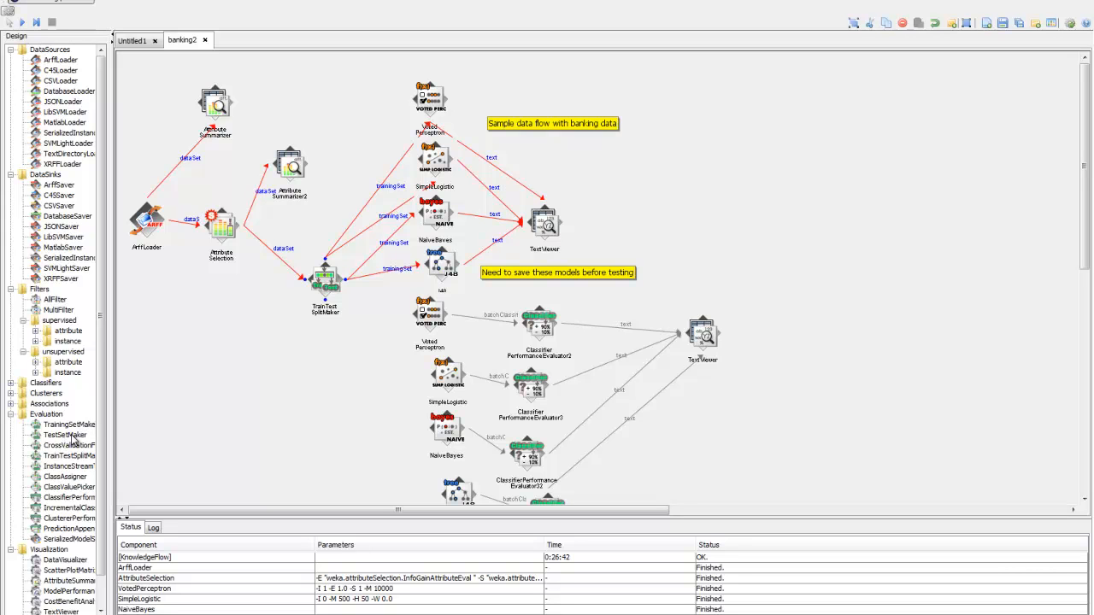
left_click(65, 436)
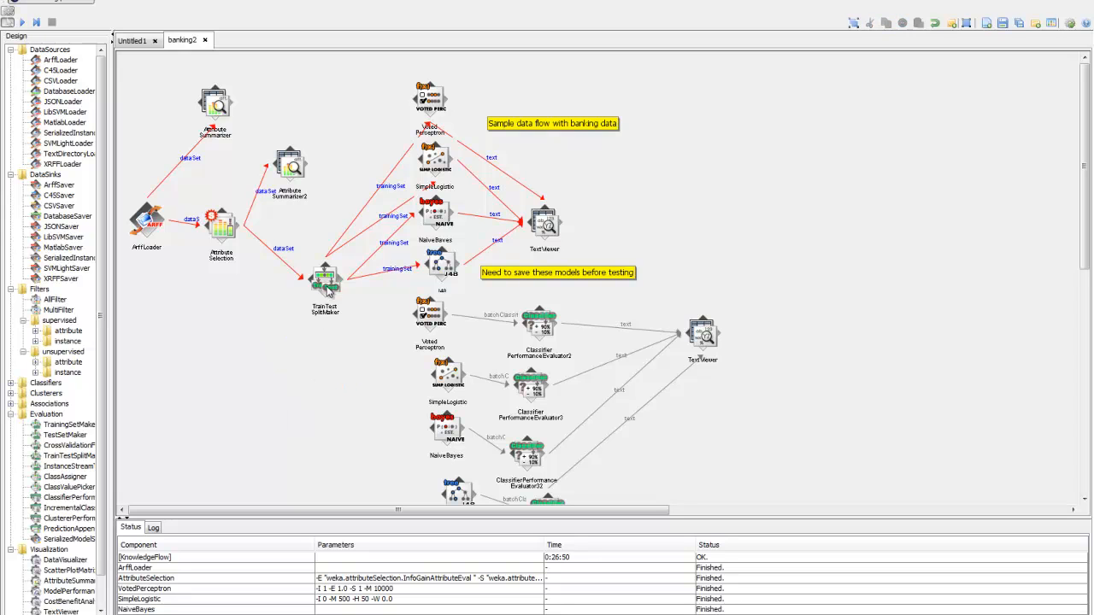
double_click(325, 282)
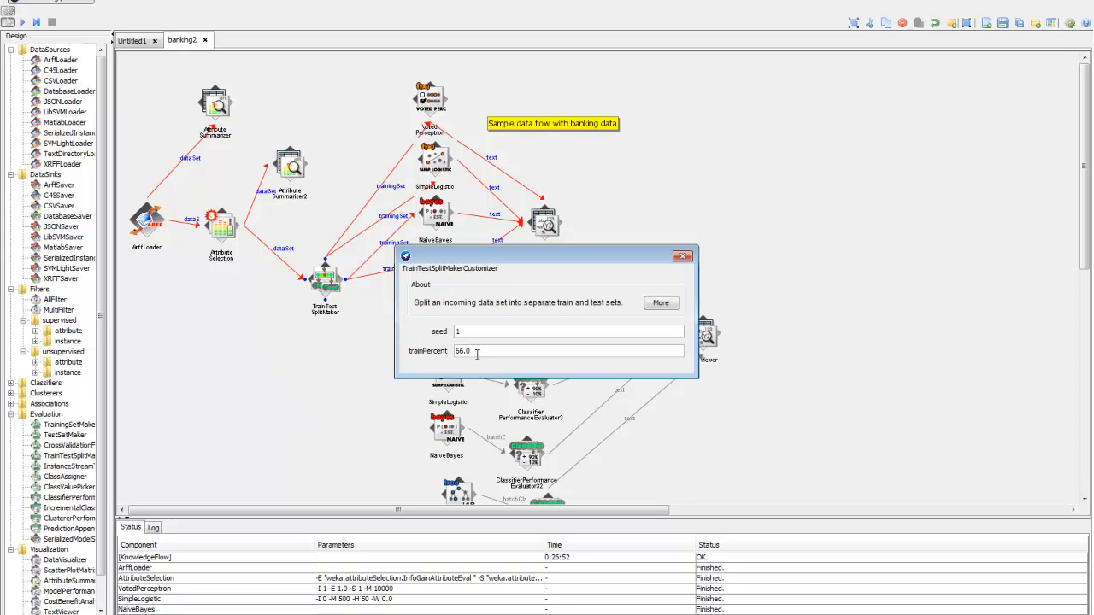
mouse_move(479, 352)
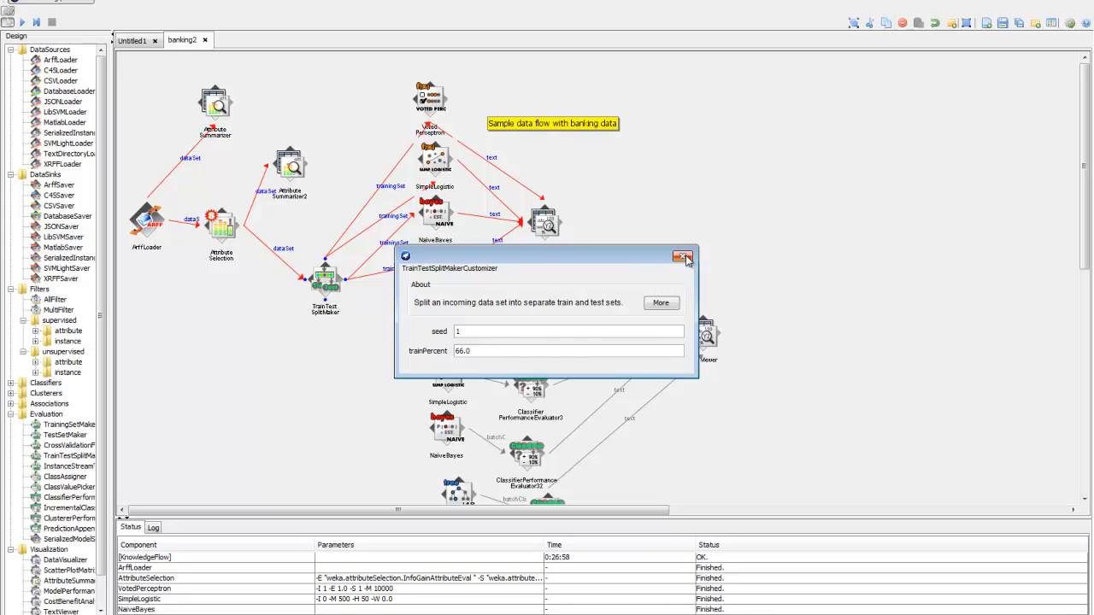
left_click(683, 257)
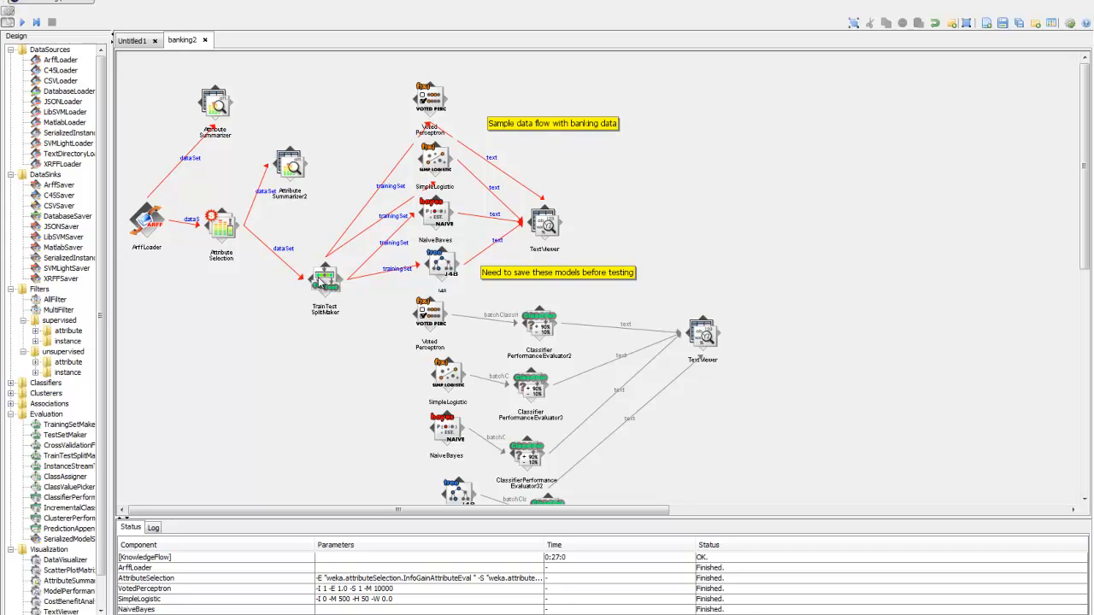
right_click(325, 277)
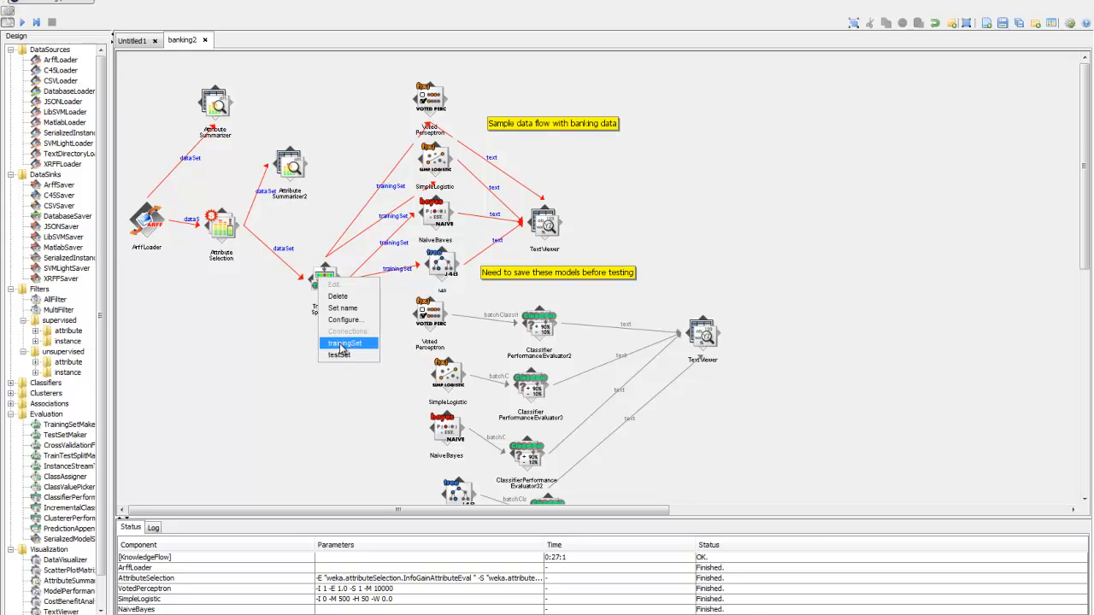
mouse_move(346, 354)
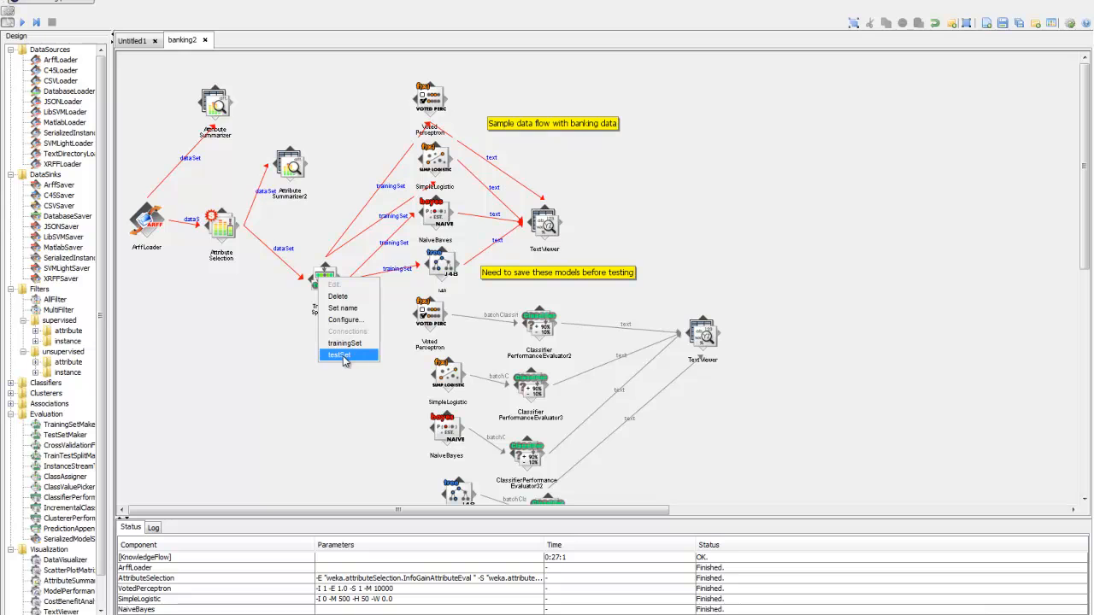
left_click(339, 353)
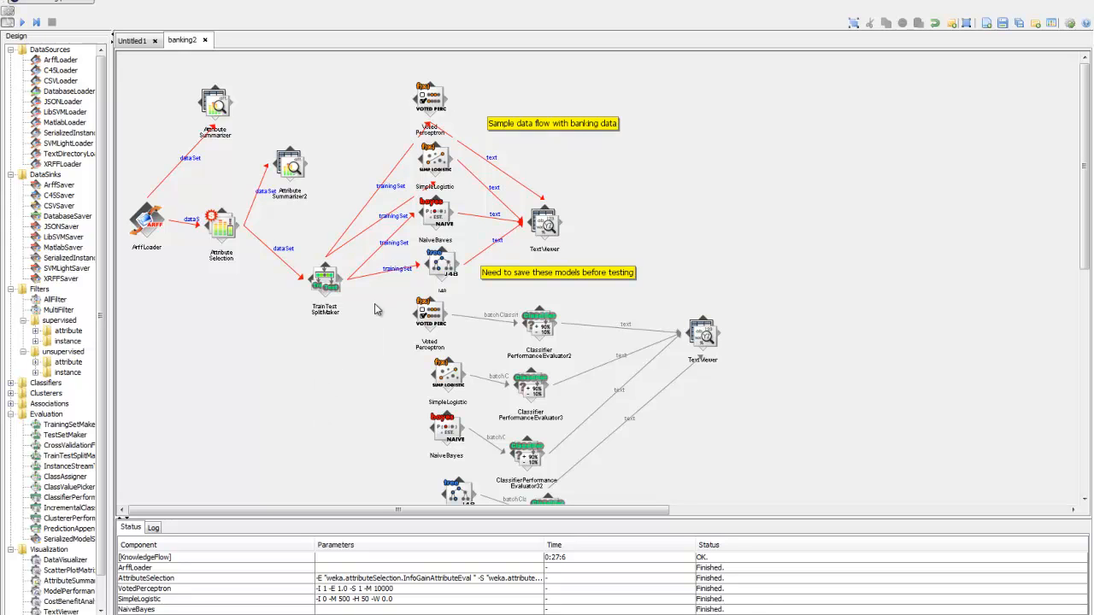
mouse_move(441, 110)
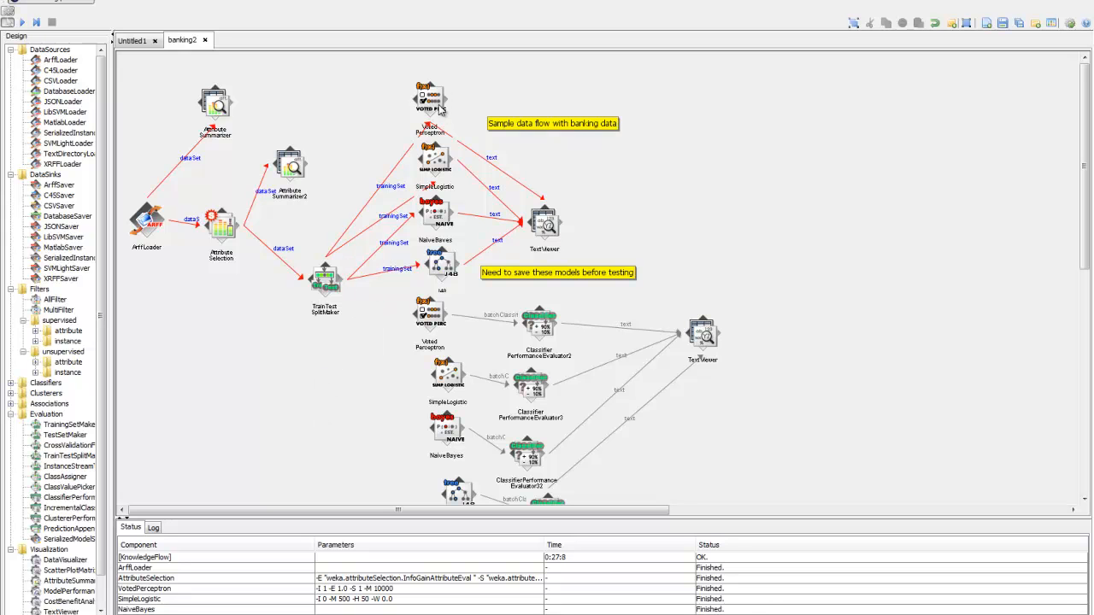
mouse_move(434, 298)
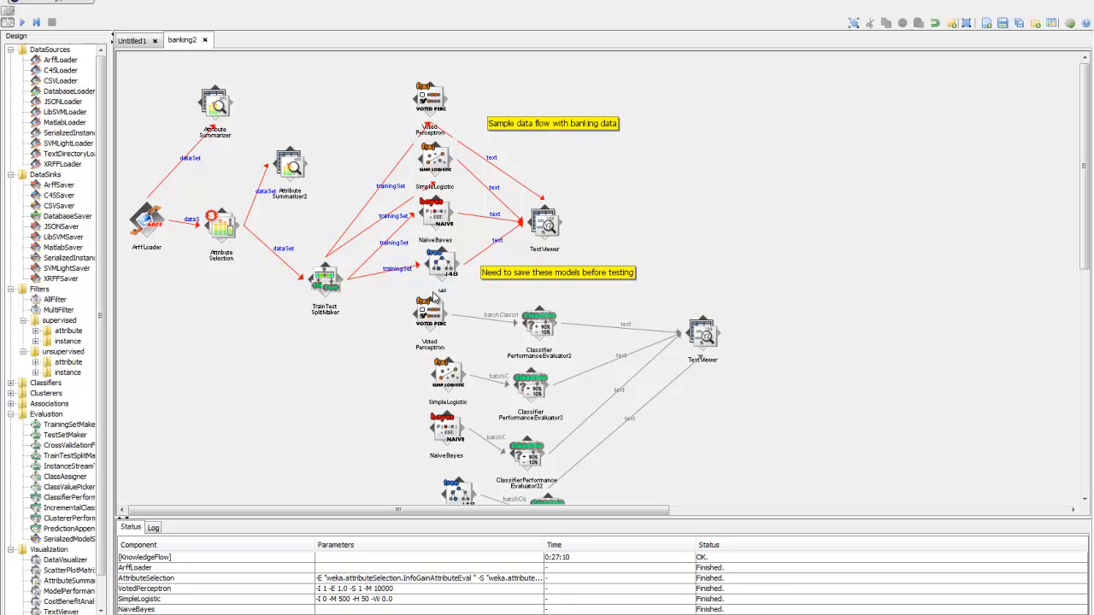
mouse_move(323, 369)
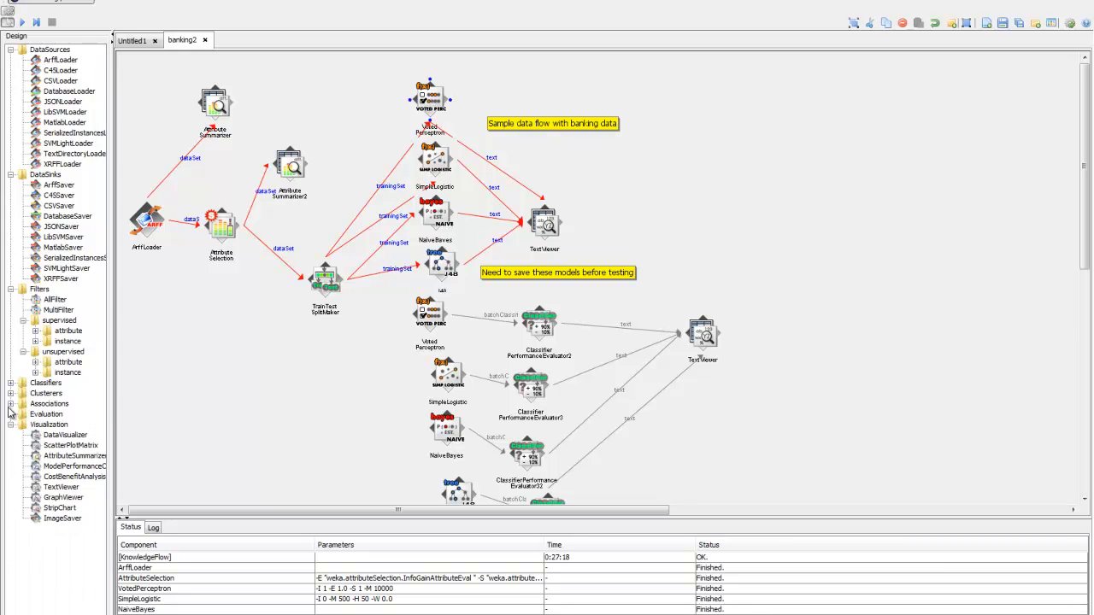
- Expand Classifiers, review the VotedPerceptron information page, and keep its options unchanged
left_click(10, 383)
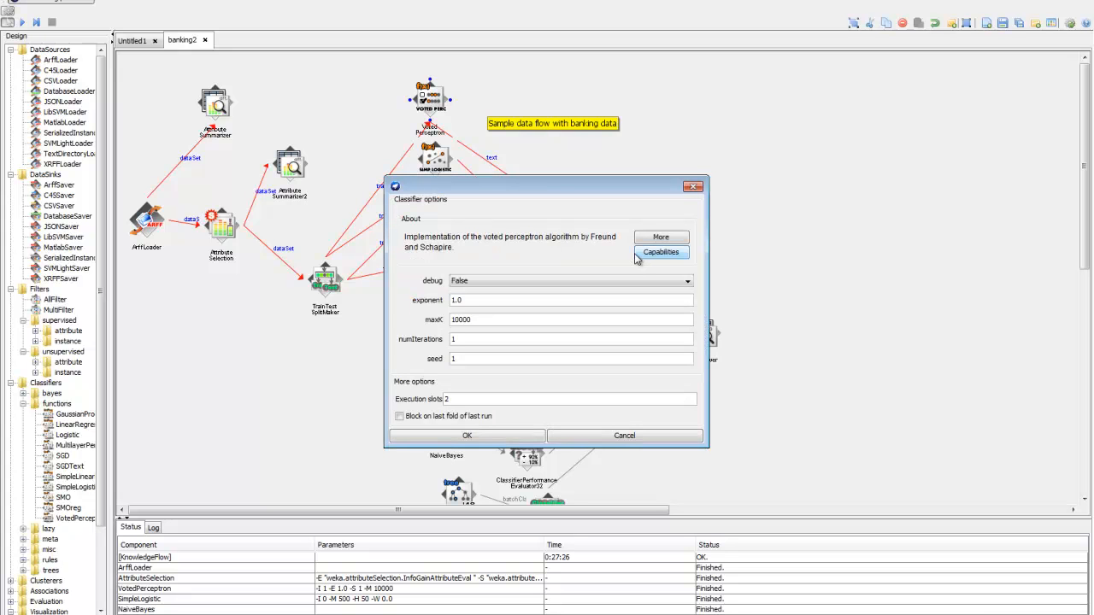
mouse_move(662, 238)
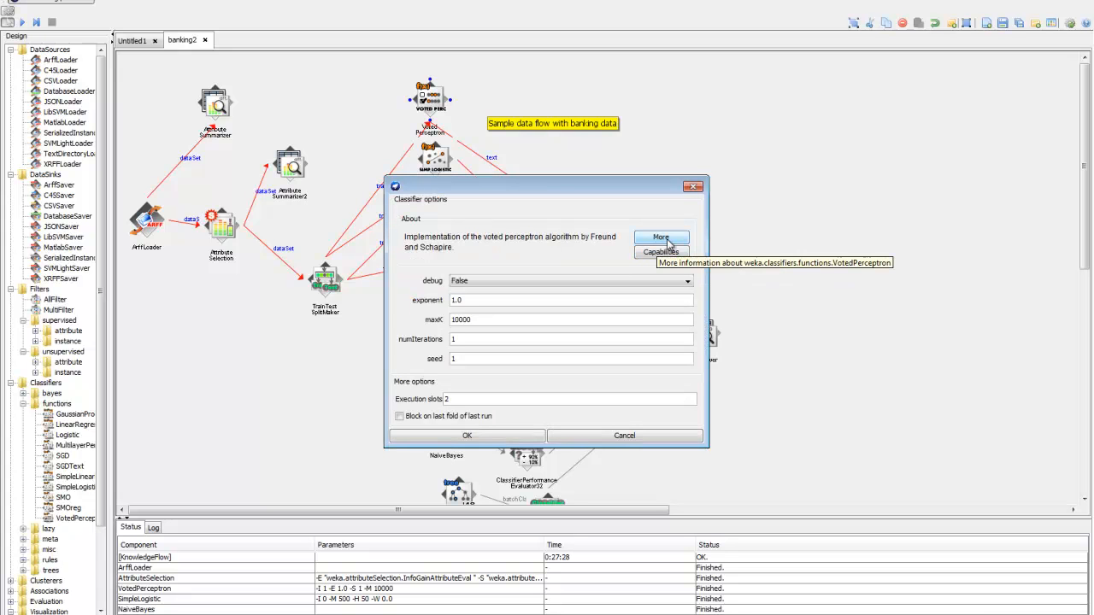
left_click(661, 237)
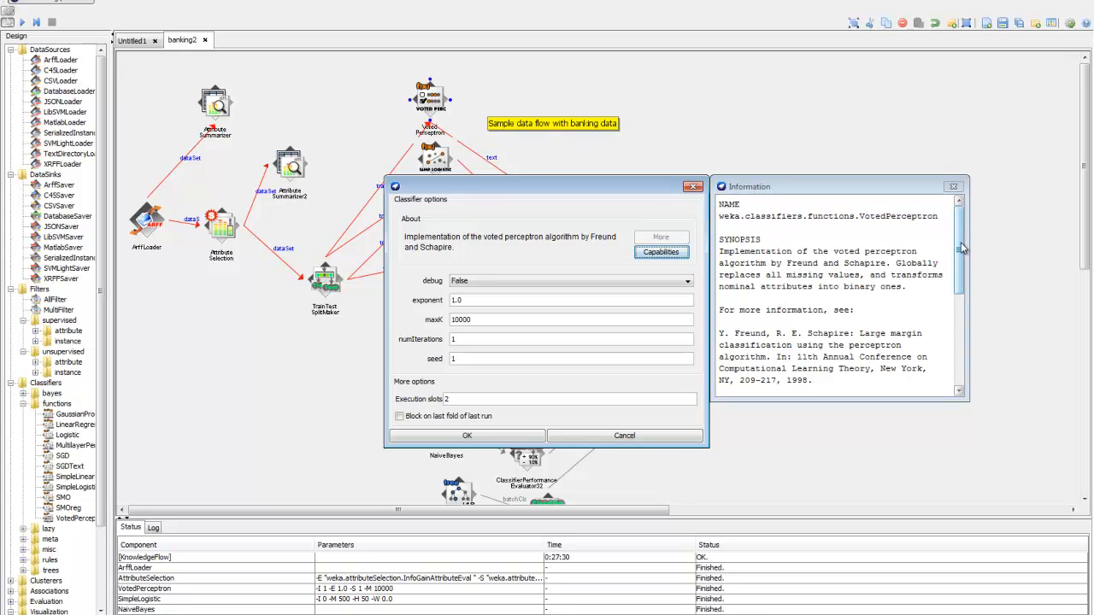
left_click(952, 187)
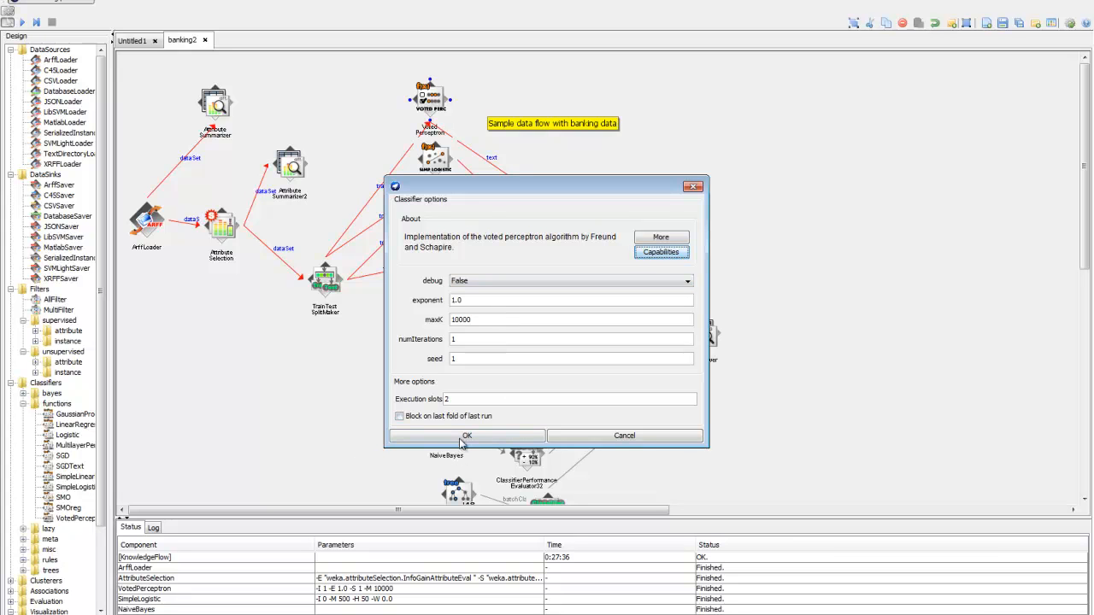
left_click(467, 436)
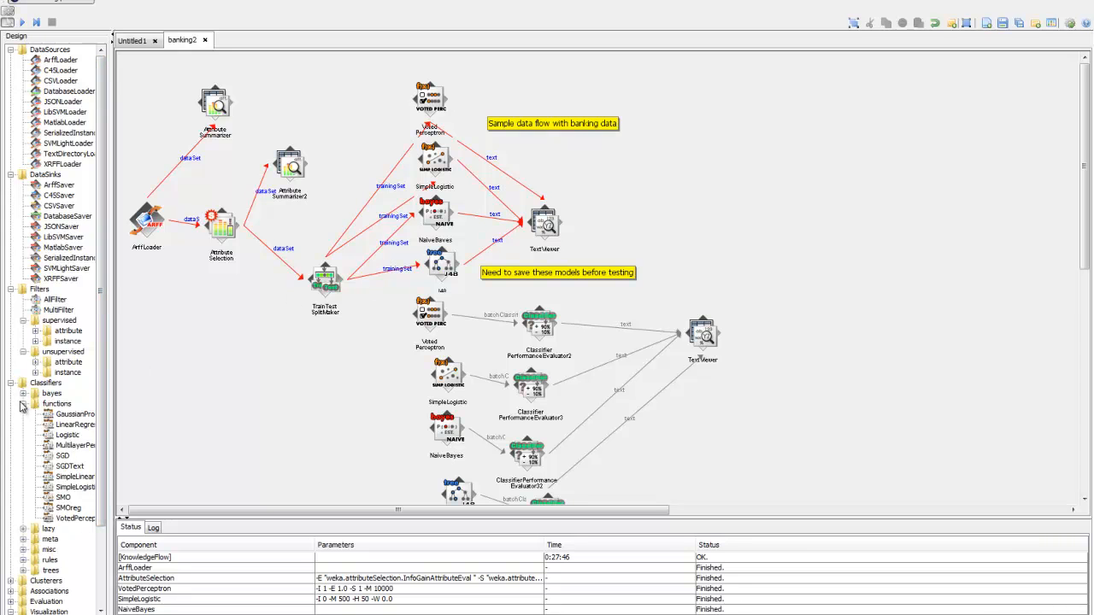
- Collapse the functions and bayes folders so all classifier families are listed collapsed
left_click(24, 393)
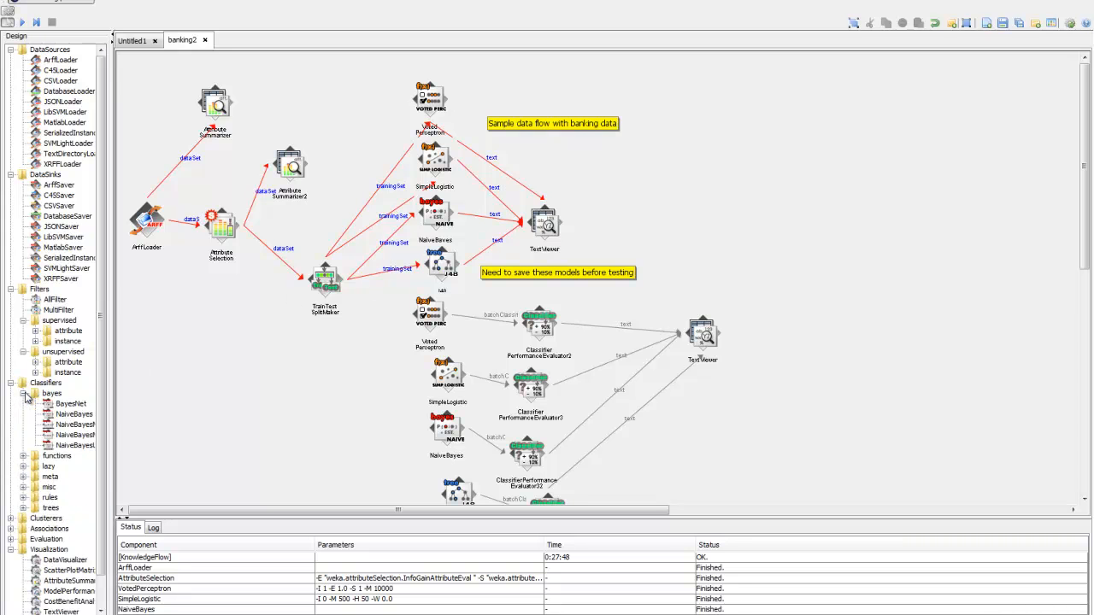
left_click(24, 393)
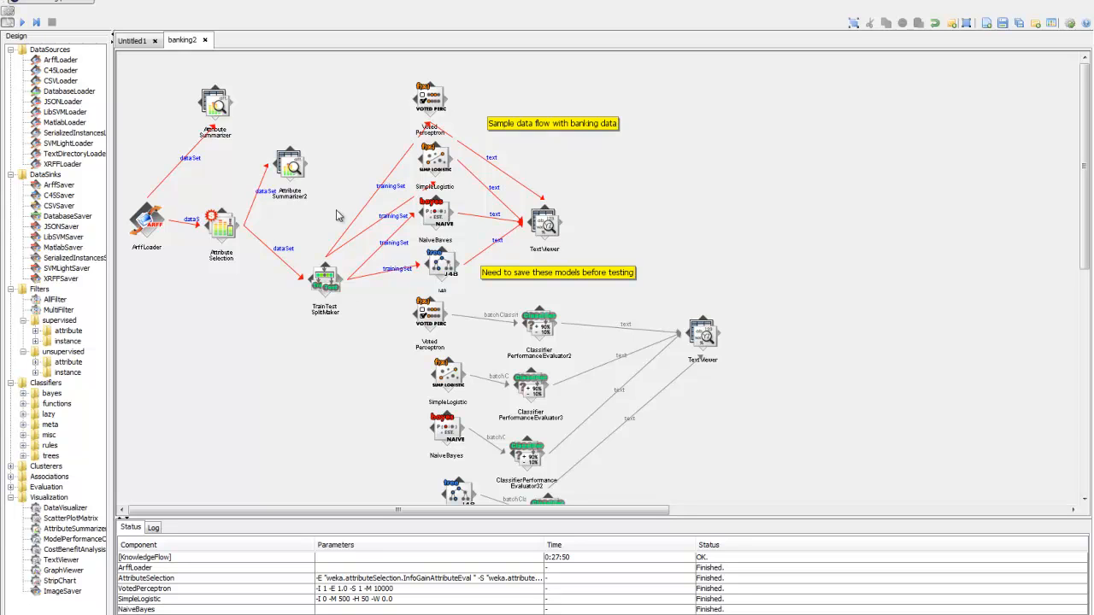
mouse_move(443, 221)
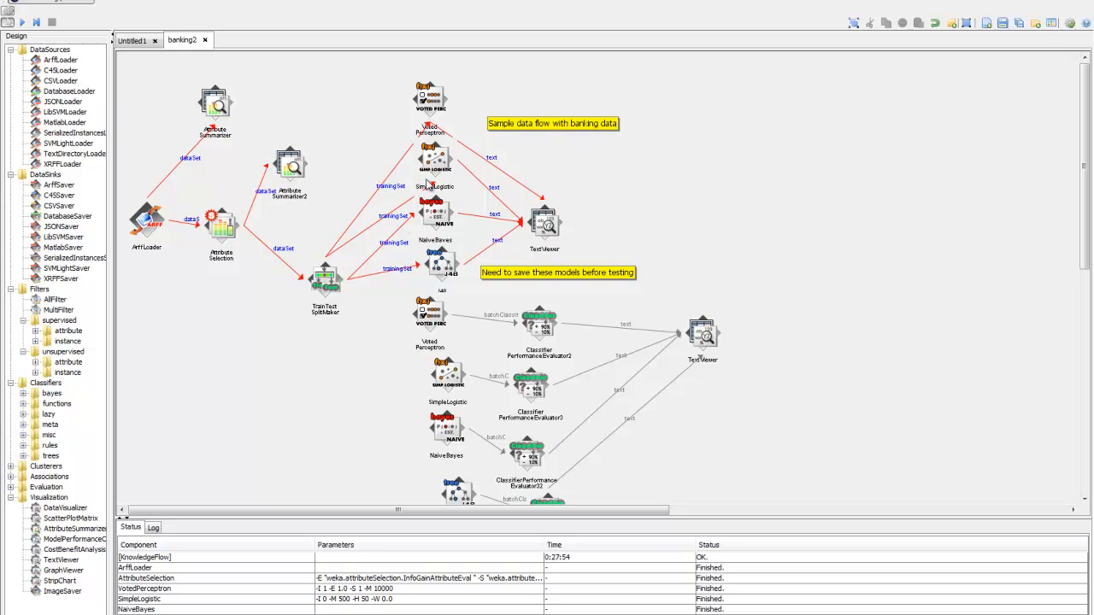
right_click(431, 96)
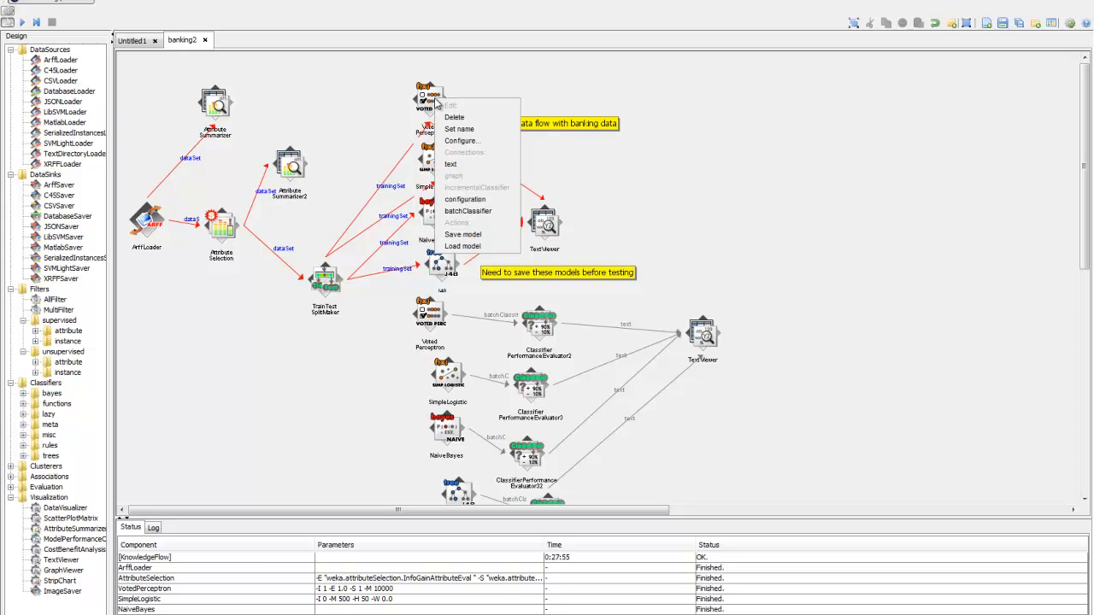
mouse_move(437, 113)
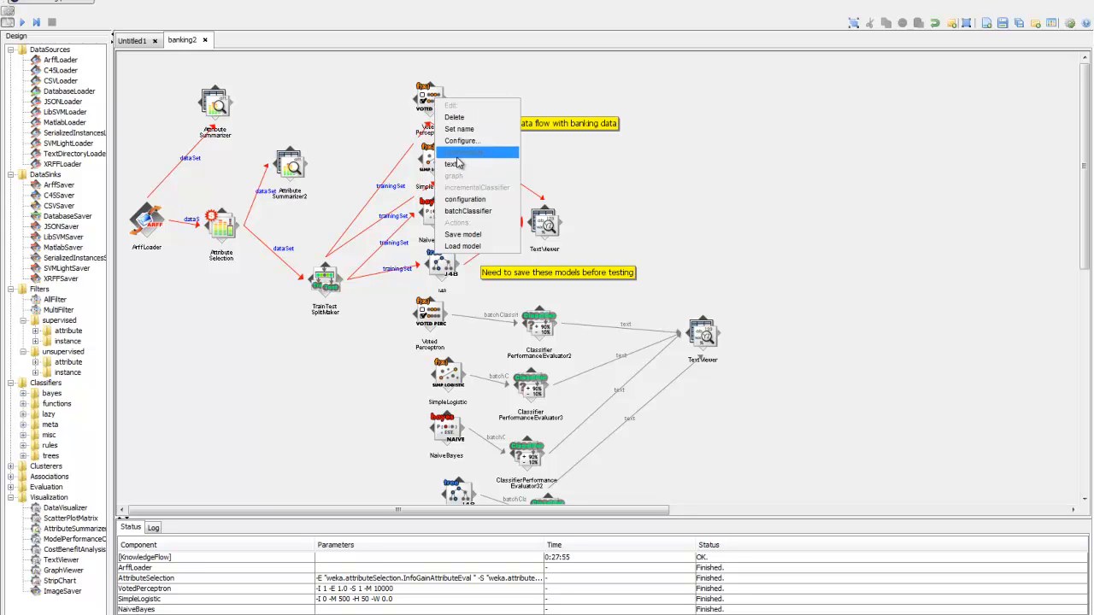
mouse_move(462, 164)
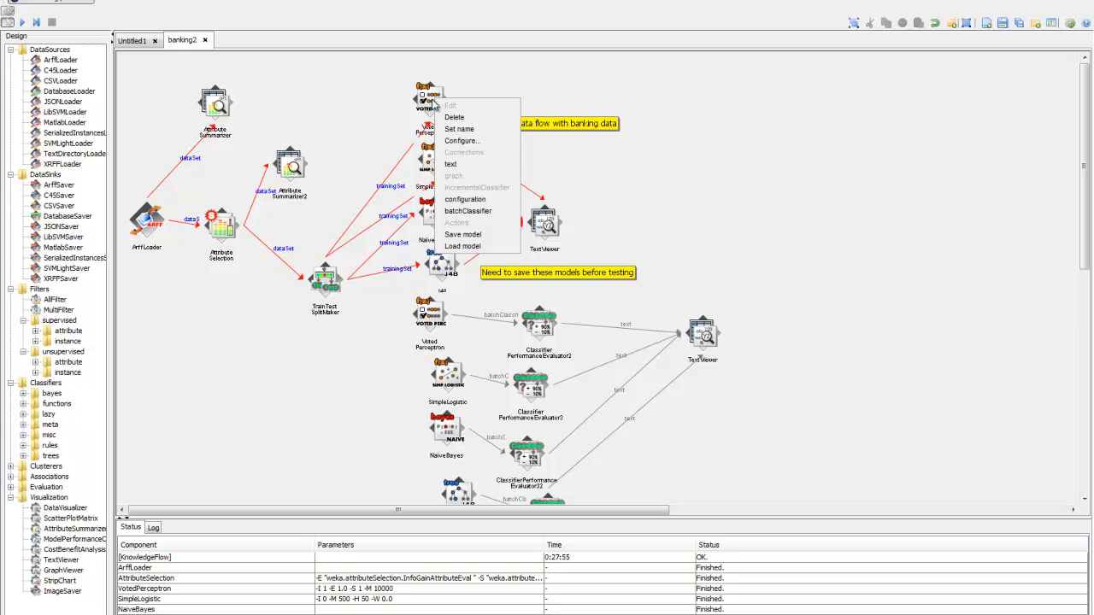
mouse_move(451, 165)
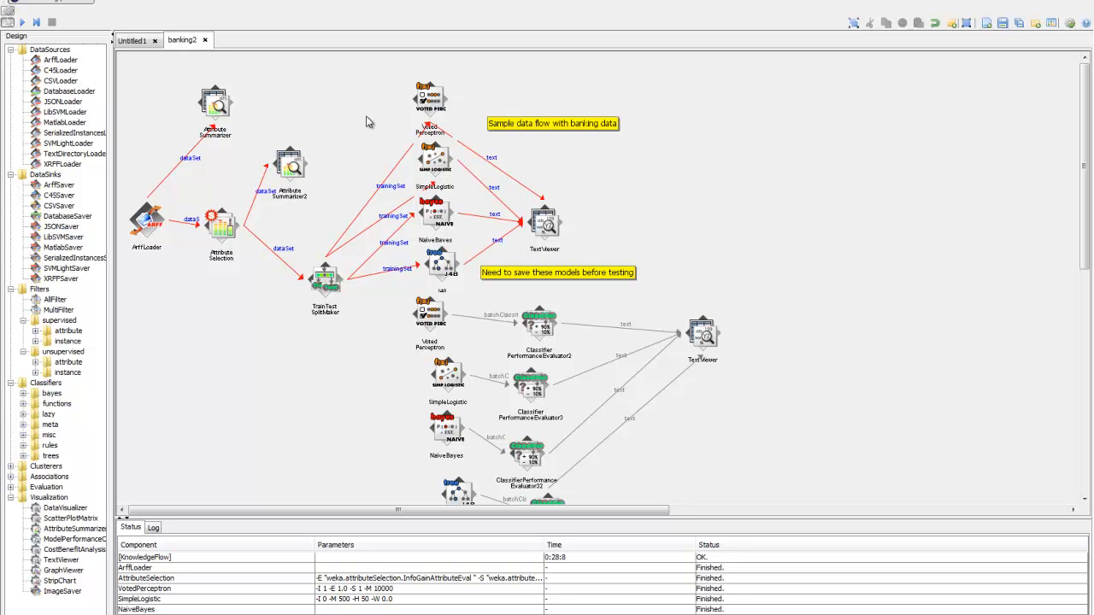
mouse_move(550, 231)
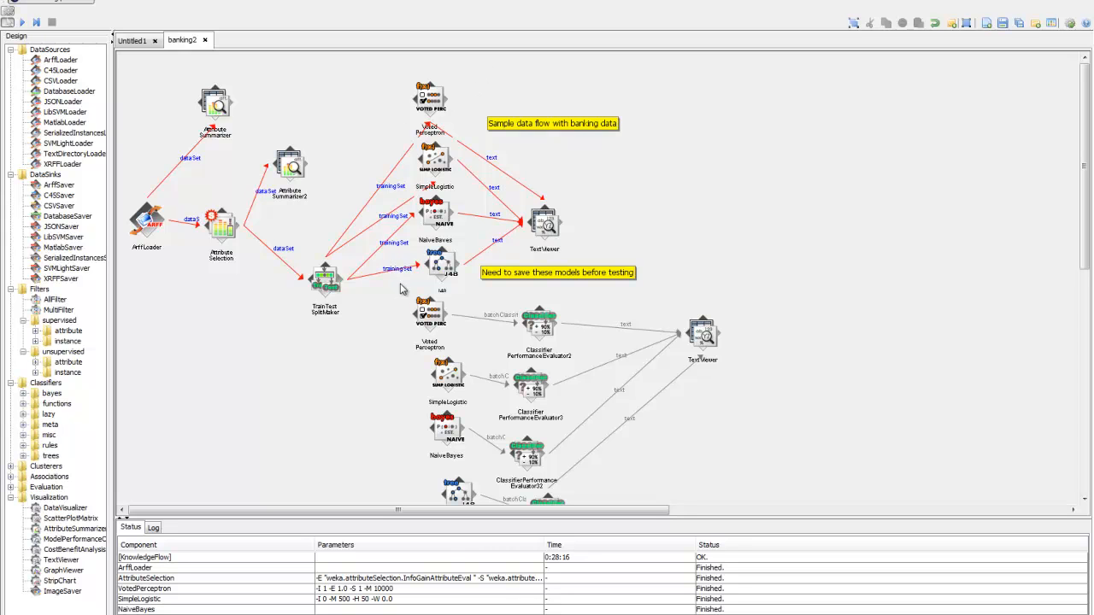
mouse_move(433, 273)
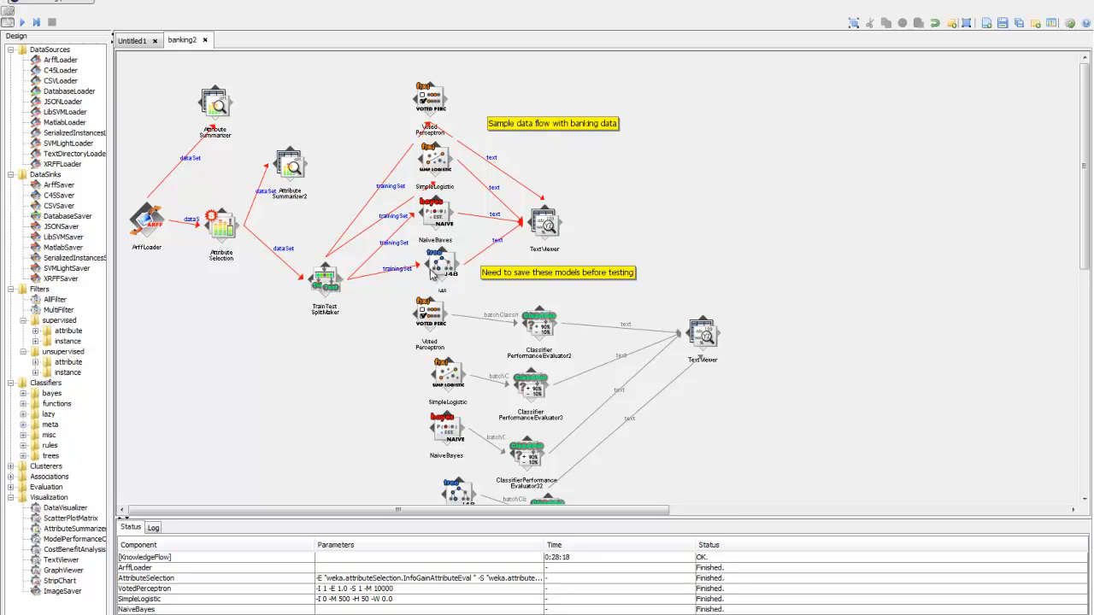
- Show the upper Text Viewer results and inspect the J48 pruned tree and SimpleLogistic model outputs
right_click(544, 222)
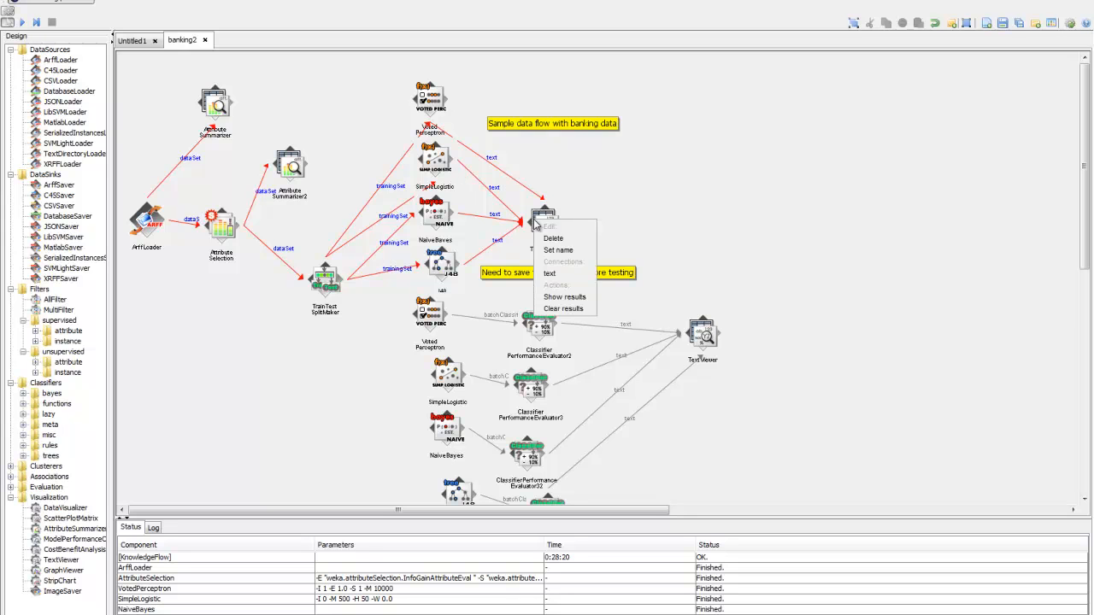
left_click(564, 298)
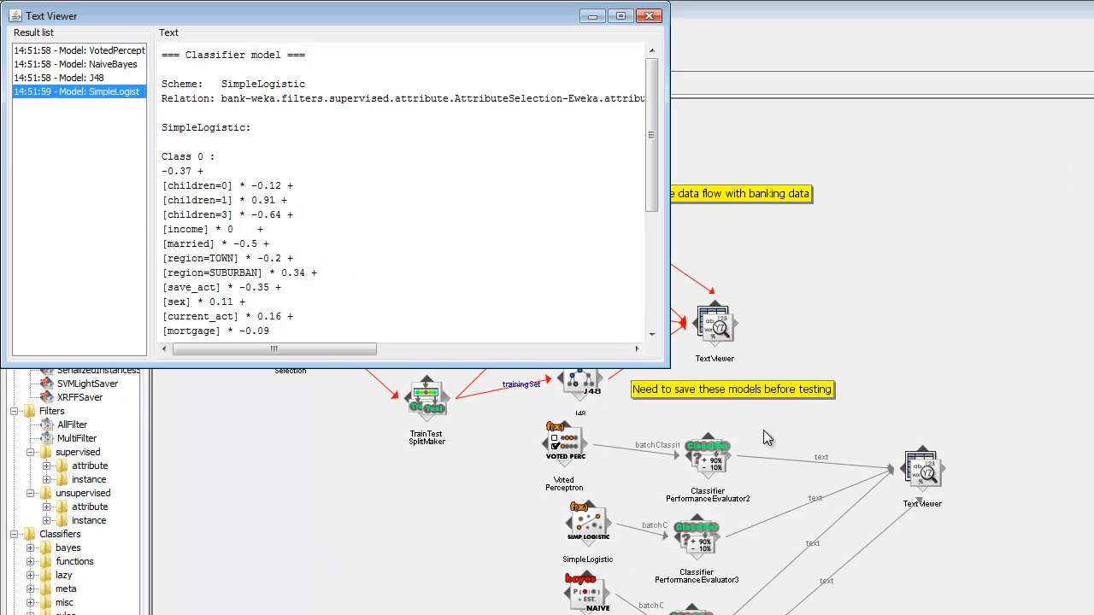
left_click(77, 51)
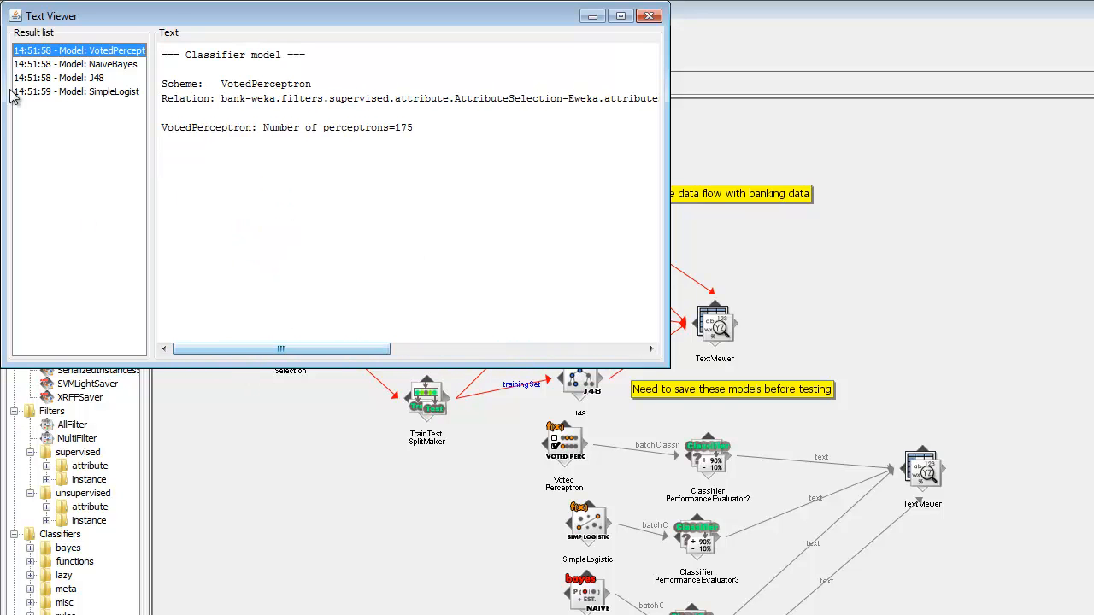
left_click(75, 63)
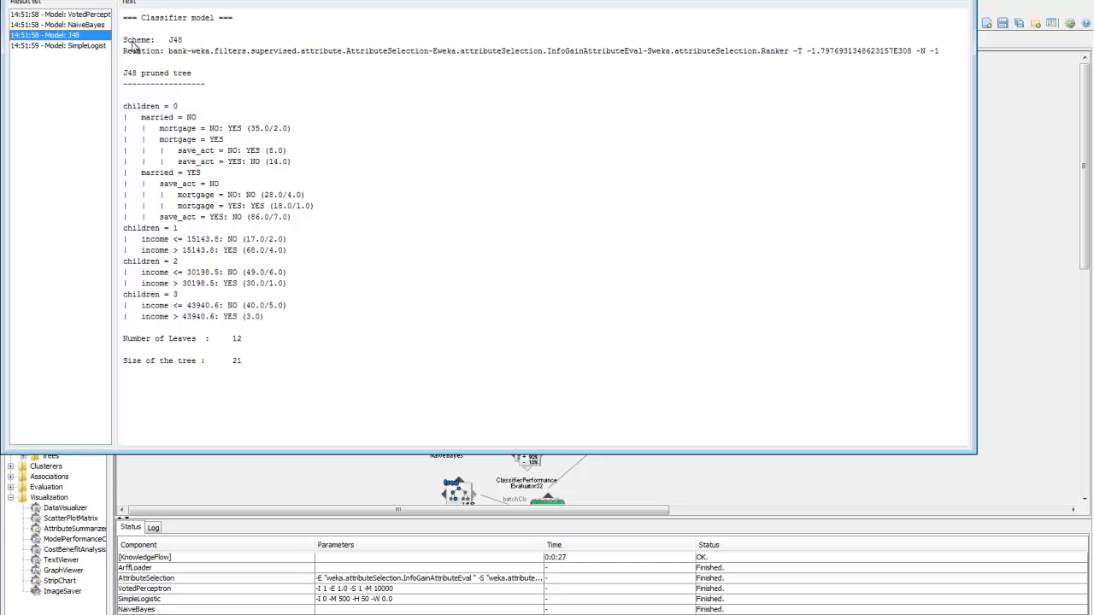
left_click(72, 44)
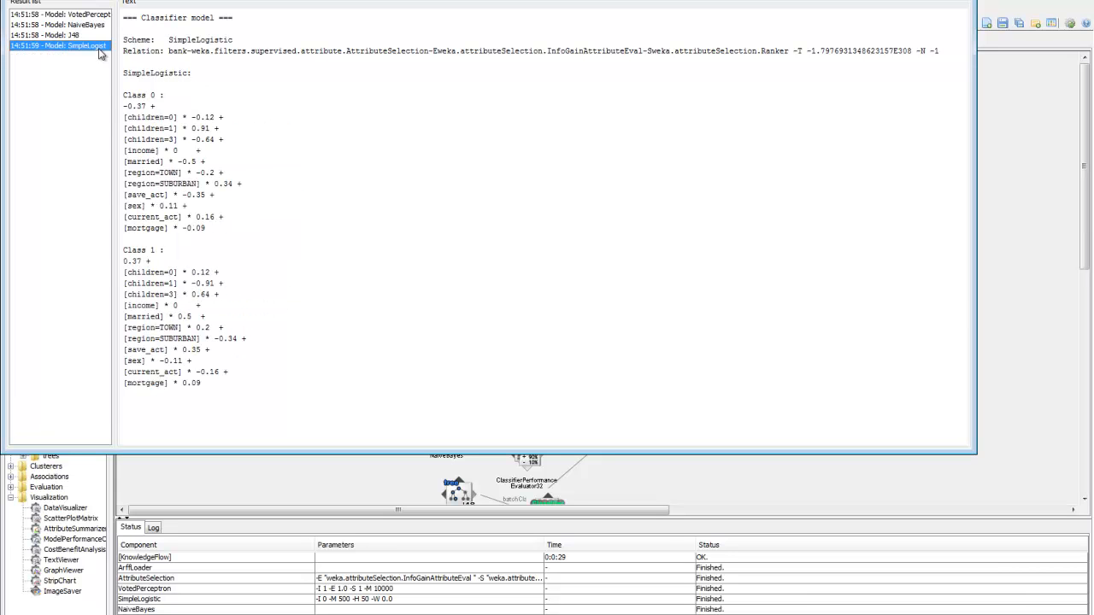
mouse_move(940, 4)
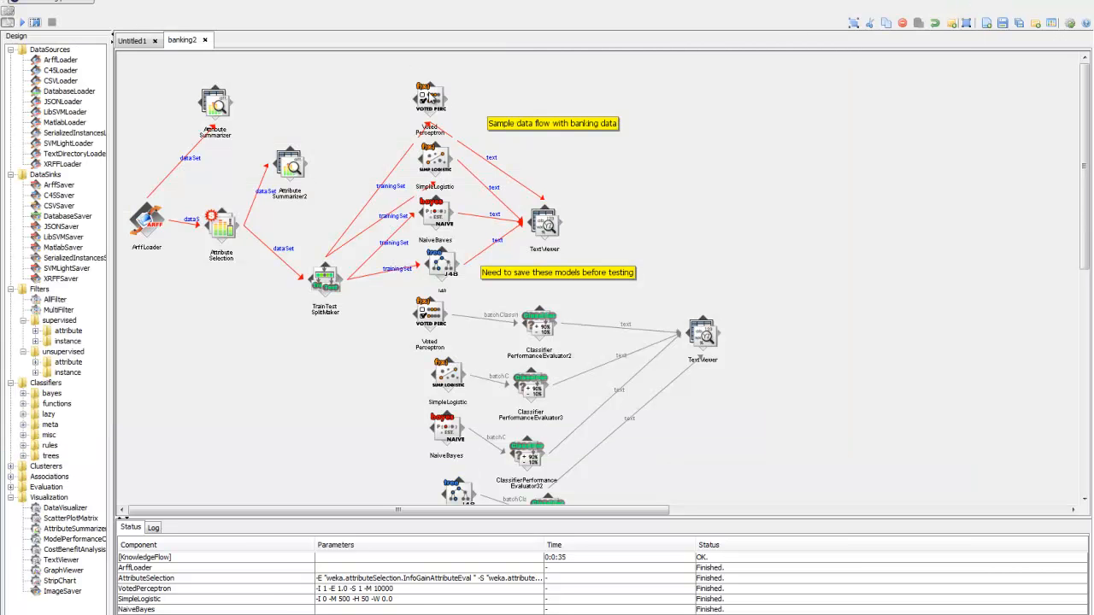
- Start saving the trained VotedPerceptron model, then close the save dialog without saving
right_click(431, 96)
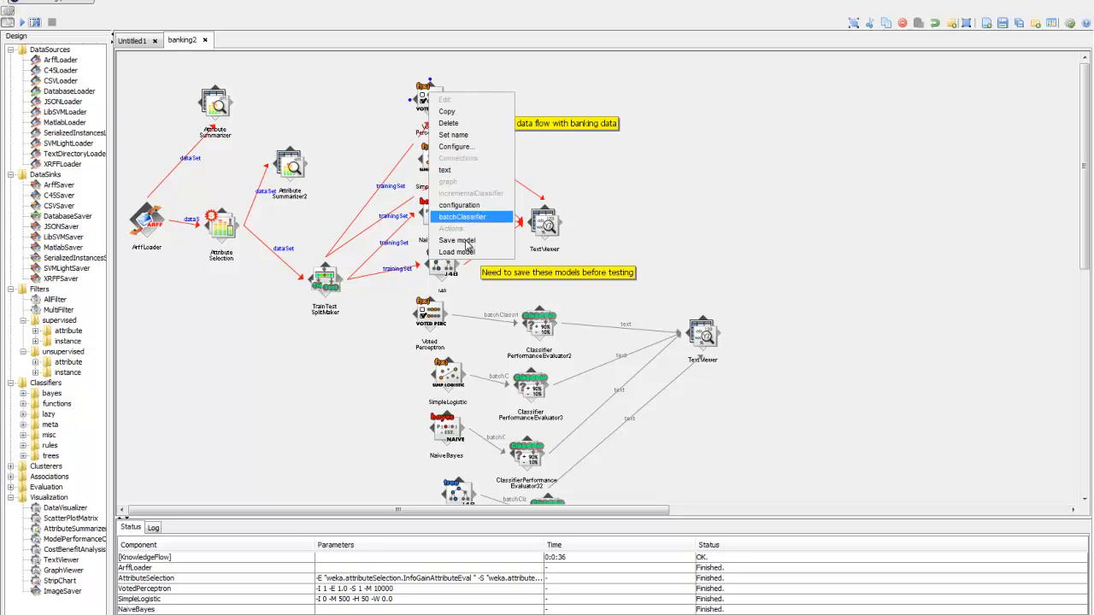
left_click(455, 239)
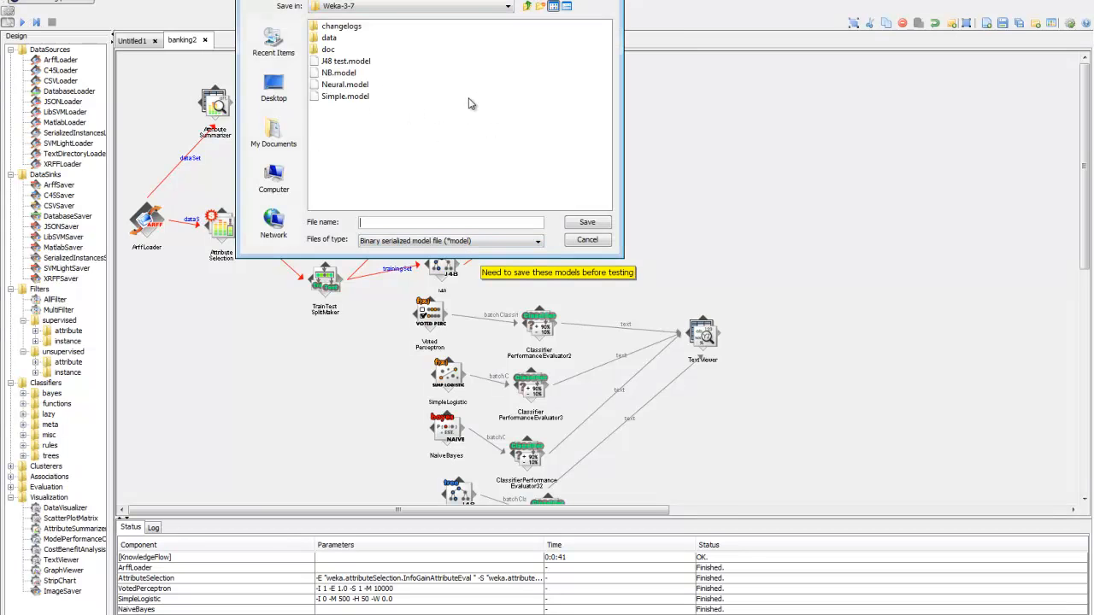
left_click(588, 240)
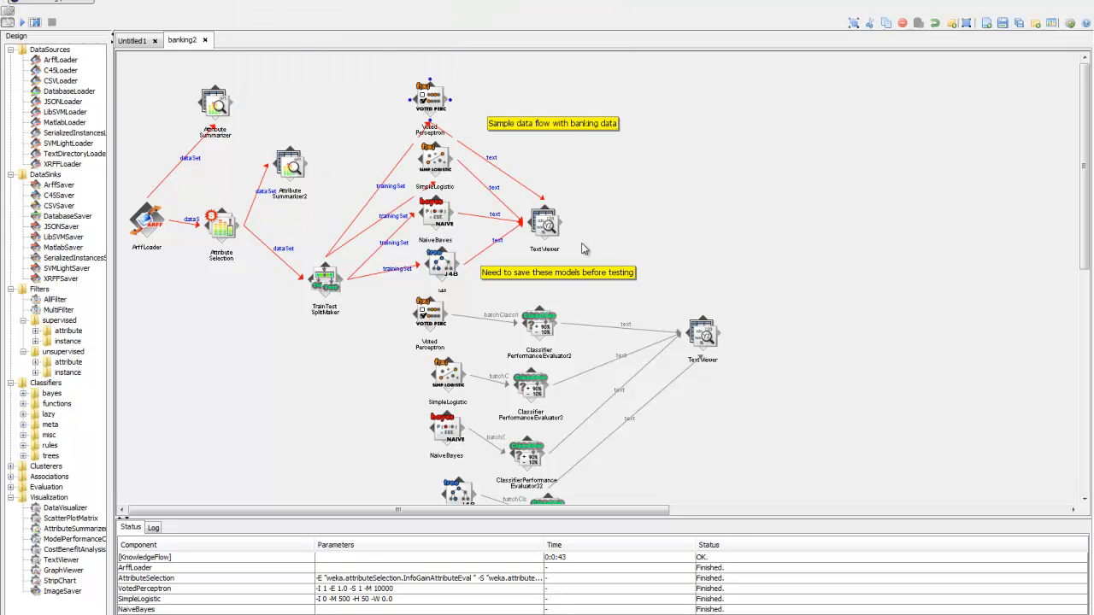
mouse_move(390, 328)
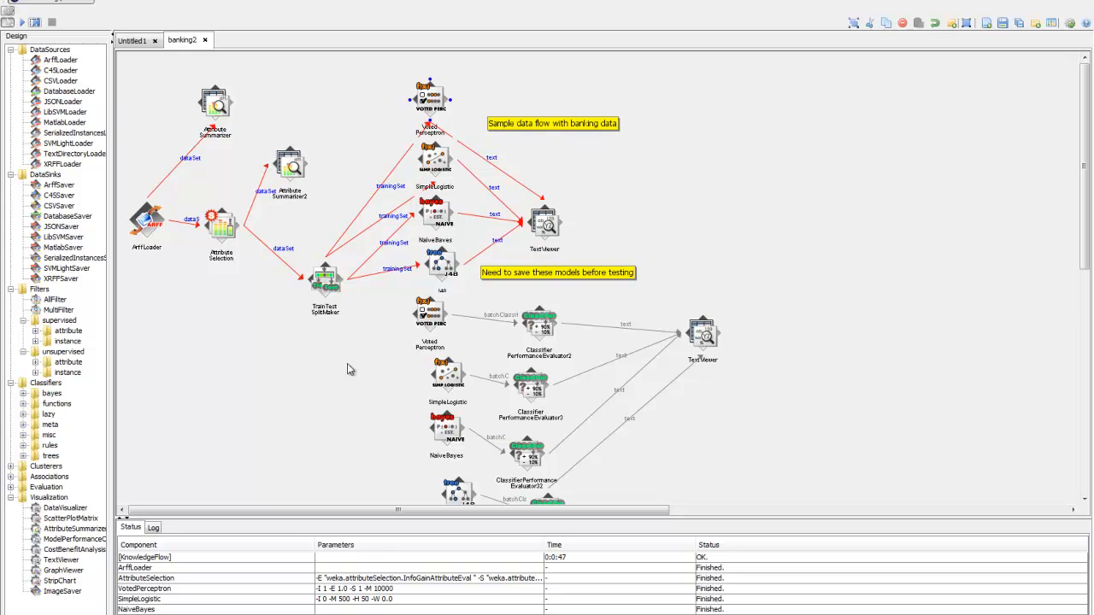
mouse_move(800, 441)
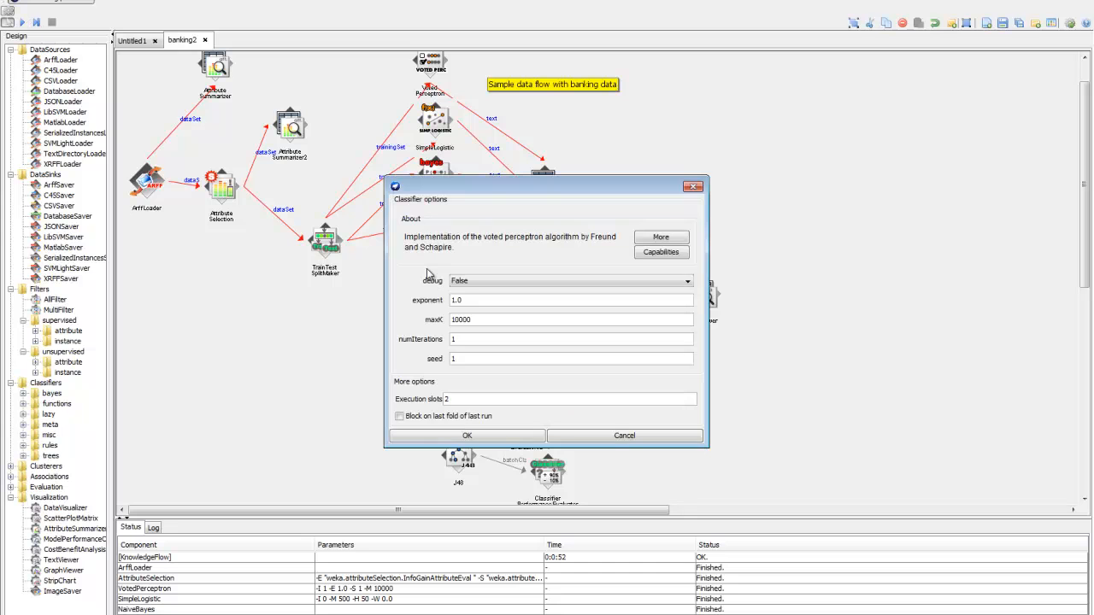
mouse_move(624, 436)
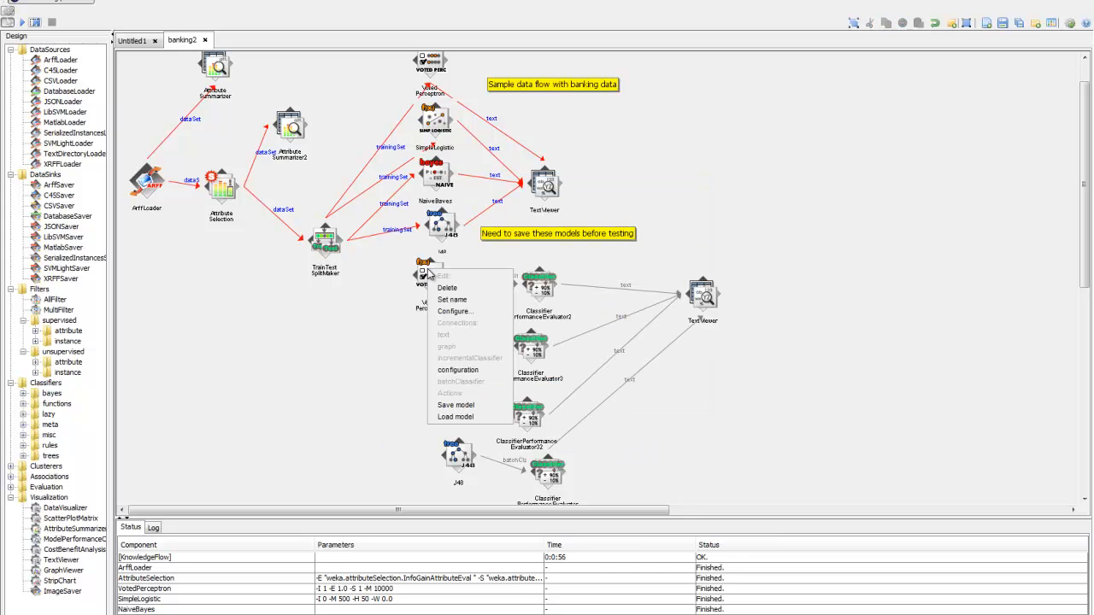
mouse_move(462, 419)
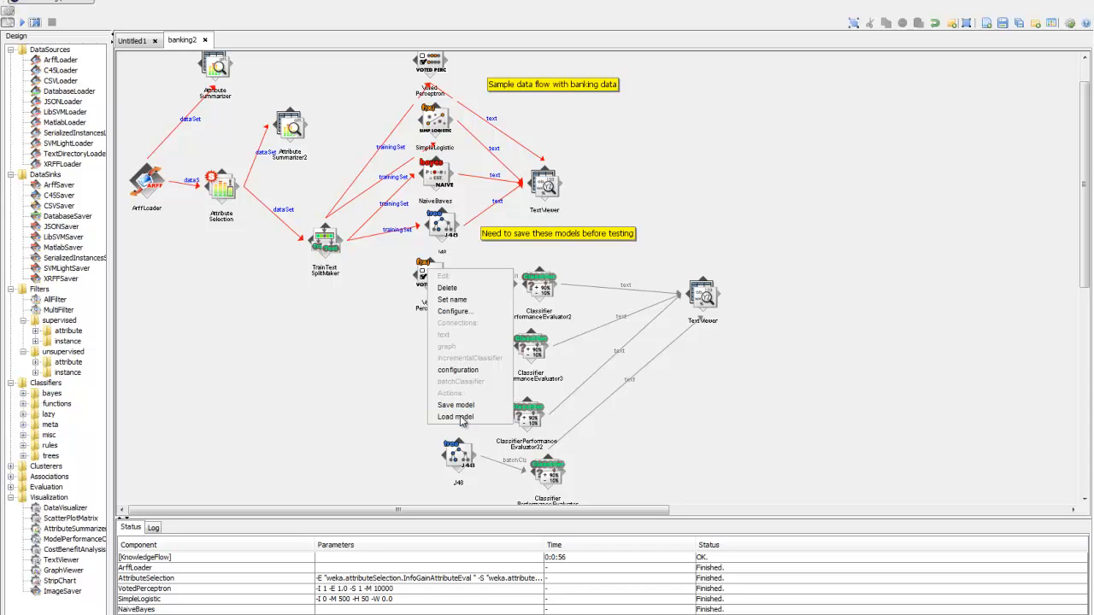
- Load saved models into the test-side classifiers, including NB.model via Load model
left_click(455, 417)
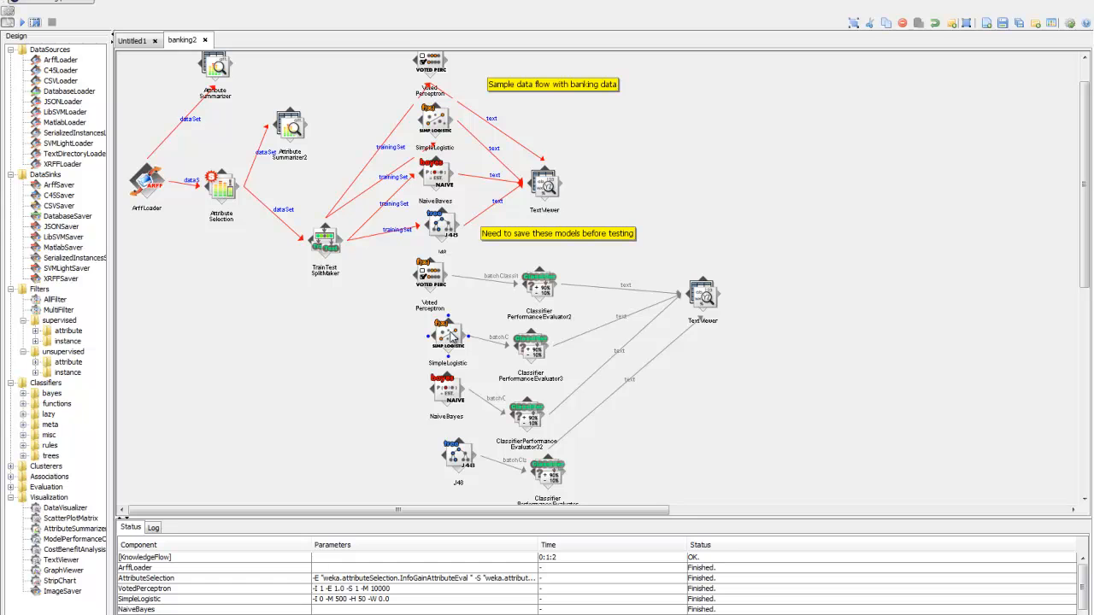
right_click(448, 335)
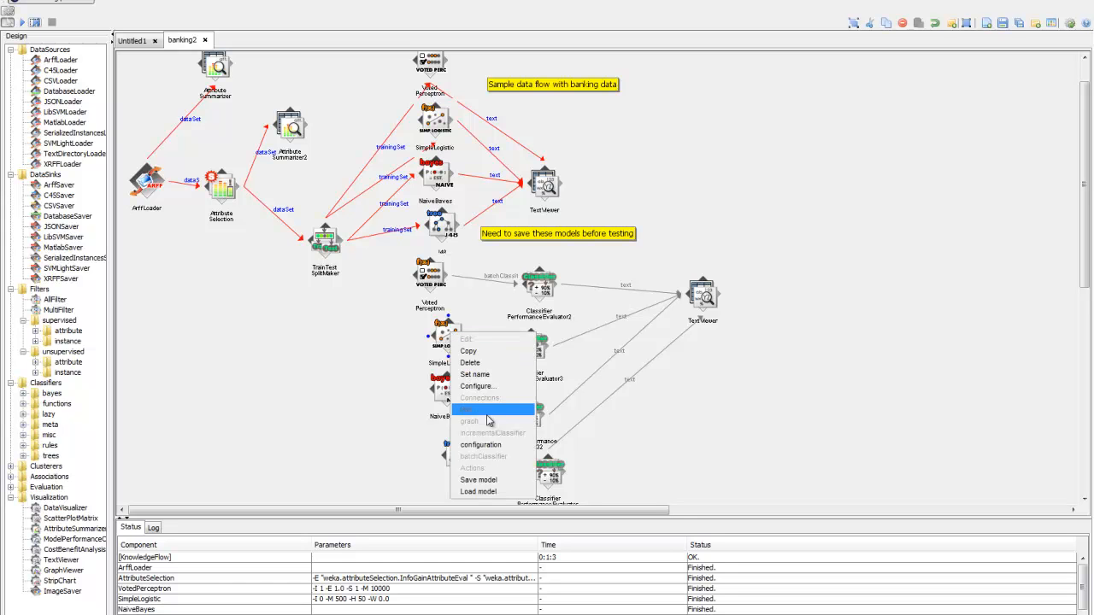
left_click(478, 492)
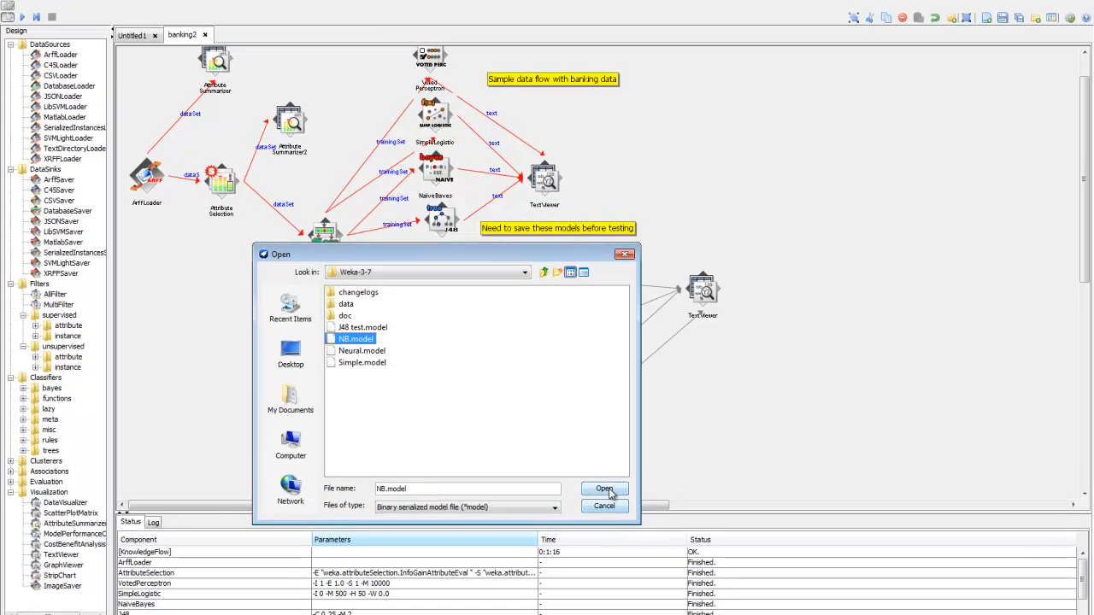
left_click(606, 489)
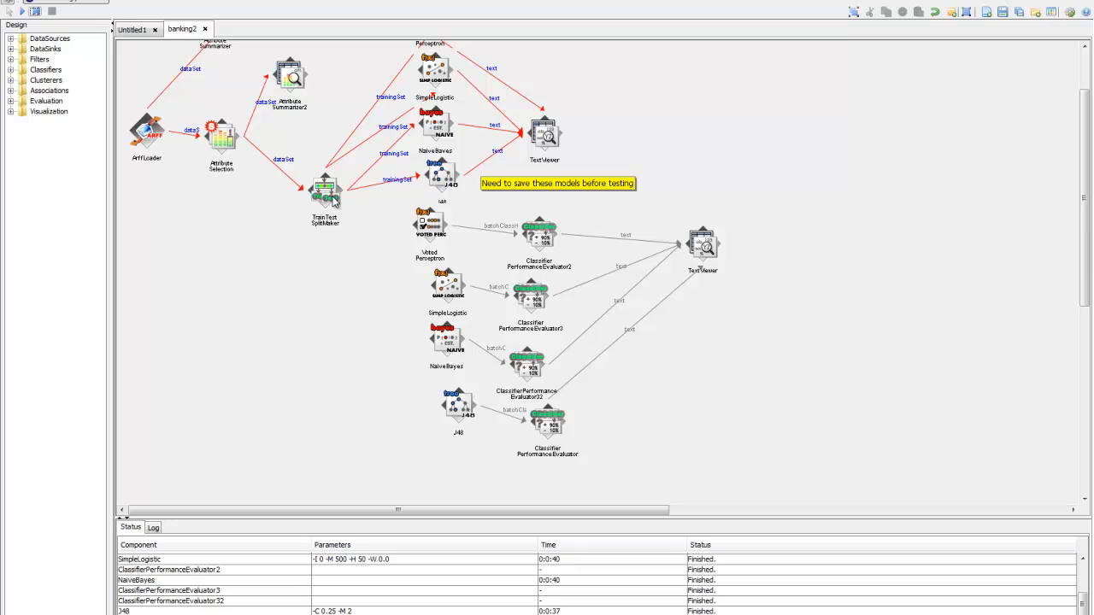
- Connect the TrainTest SplitMaker's testSet to the remaining lower classifiers
right_click(324, 188)
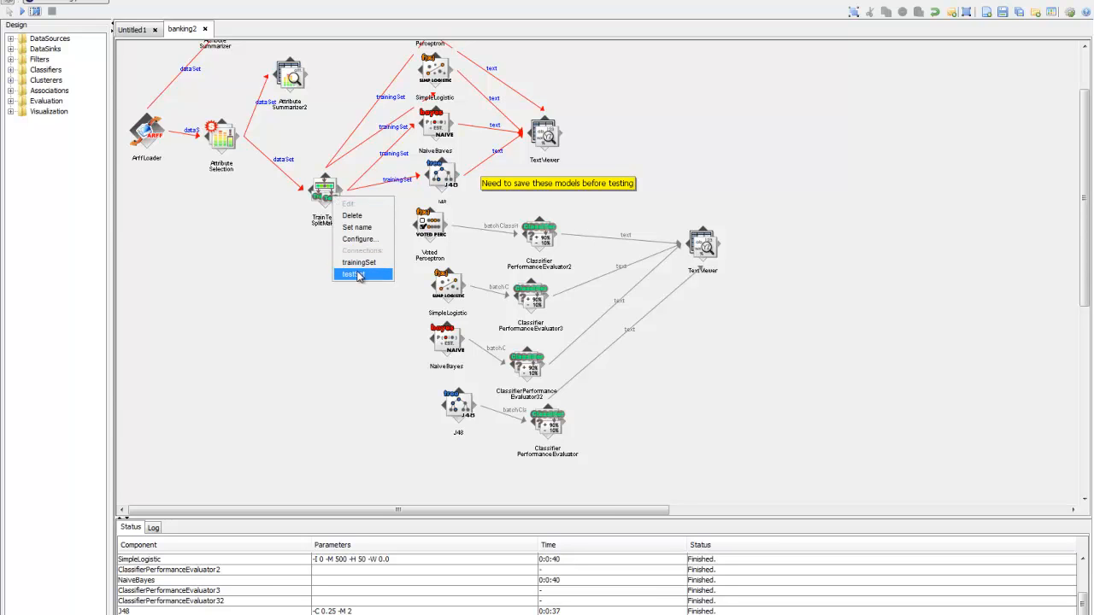
left_click(349, 273)
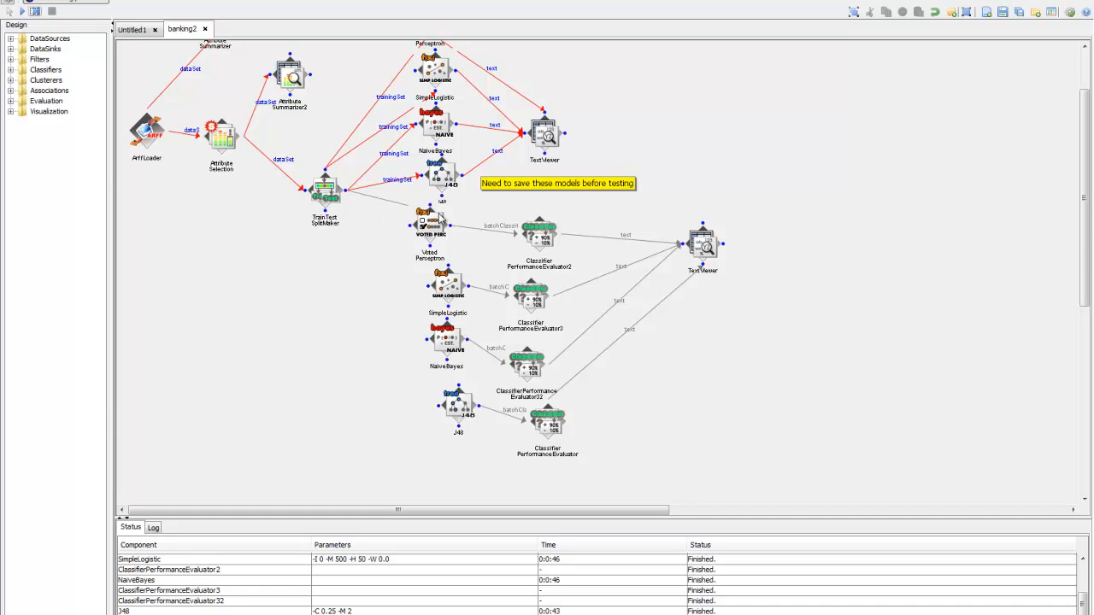
right_click(324, 187)
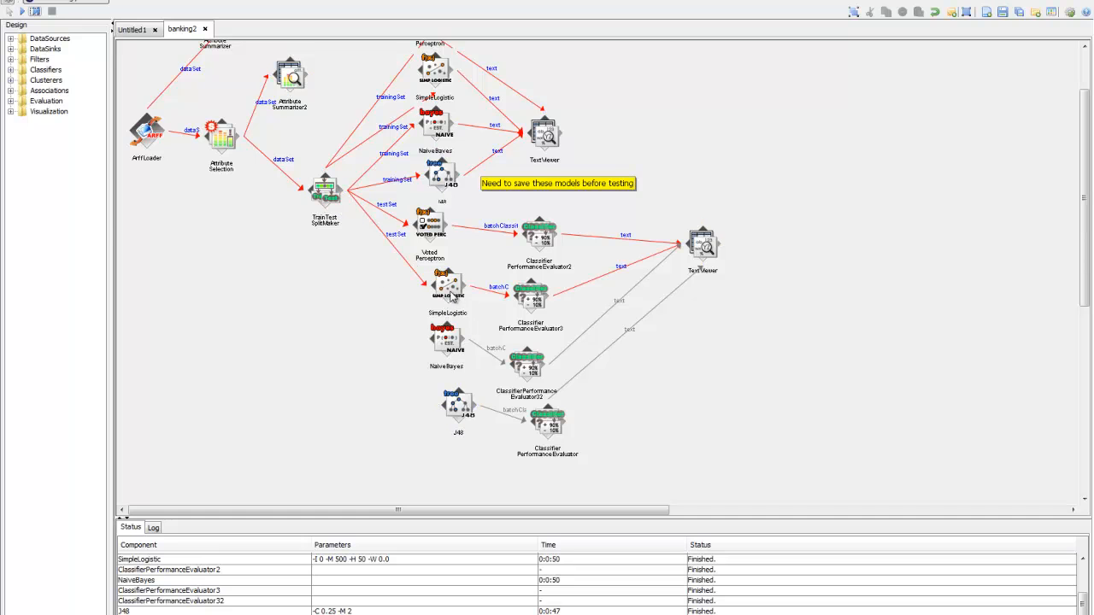
right_click(325, 188)
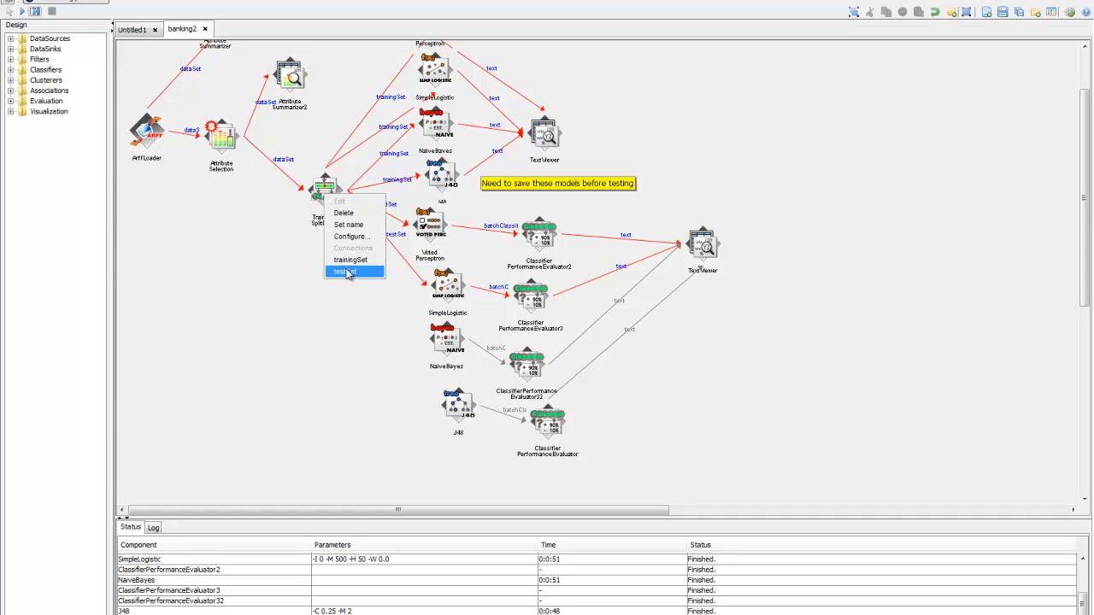
left_click(345, 272)
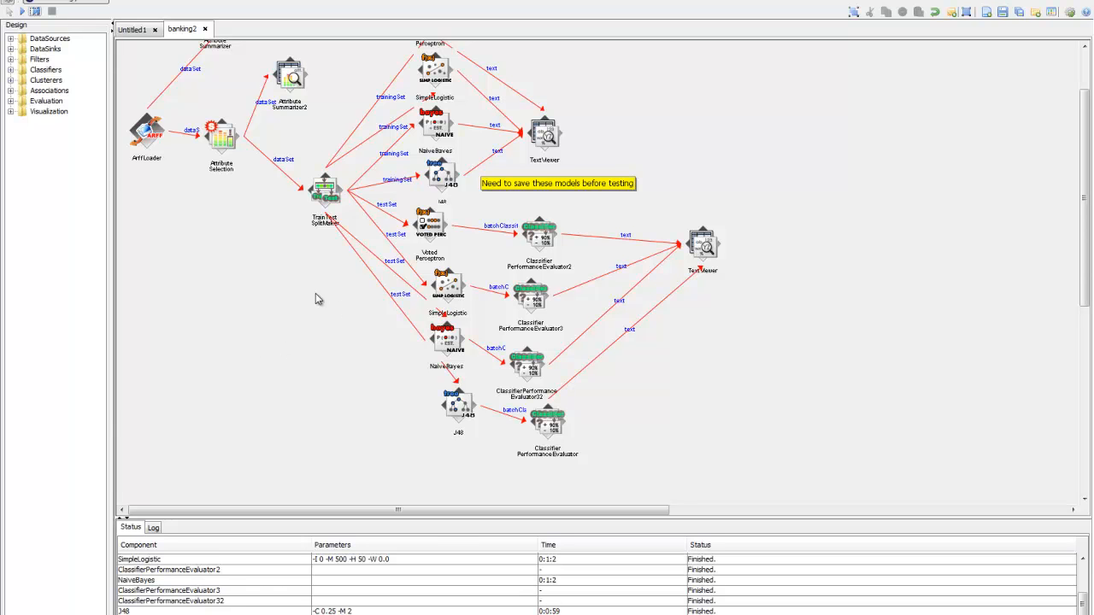
- Run the flow with InputMappedClassifier wrapping and show test results with confusion matrix 81 15 / 16 92
left_click(24, 10)
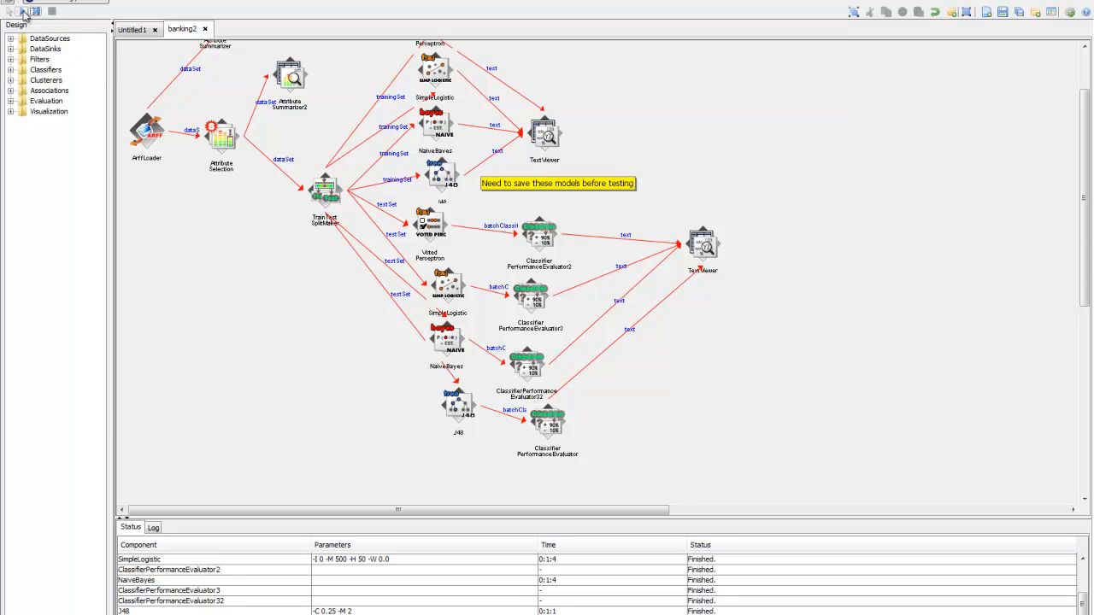
left_click(24, 10)
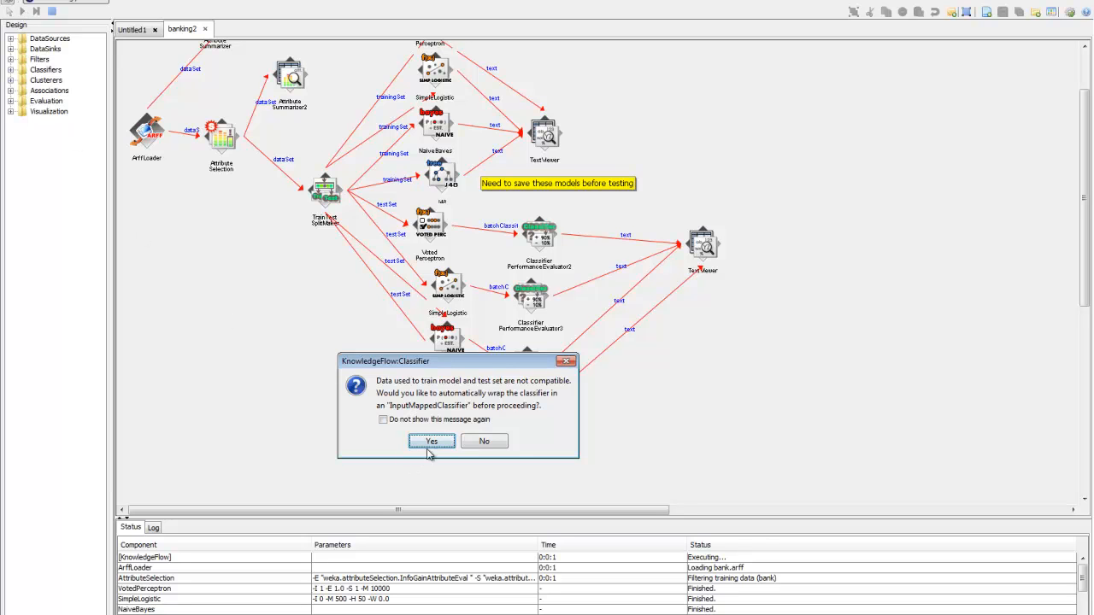
left_click(431, 441)
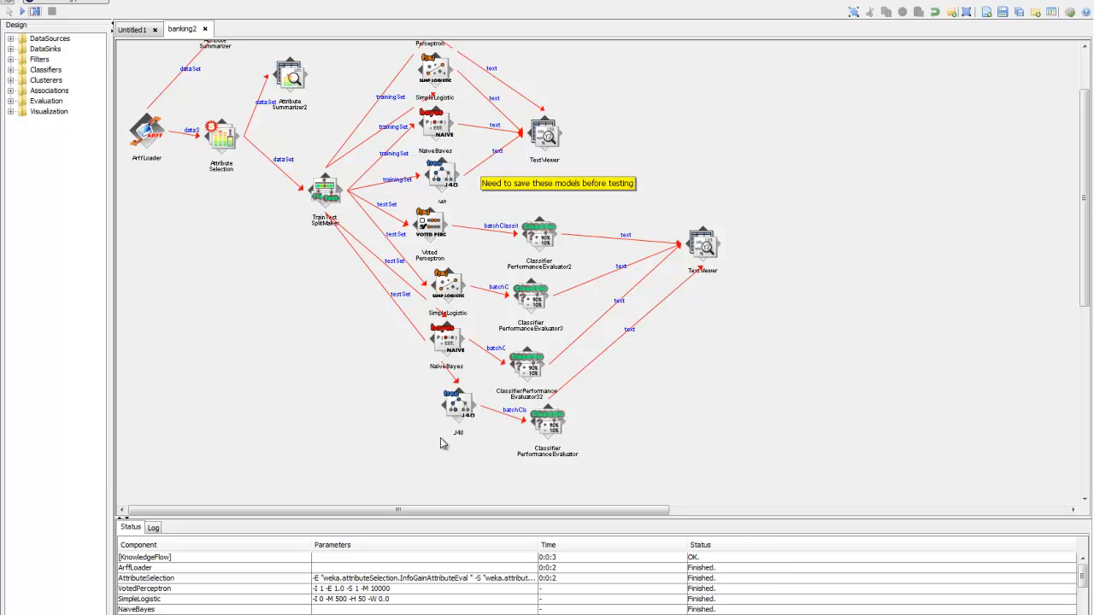
right_click(701, 242)
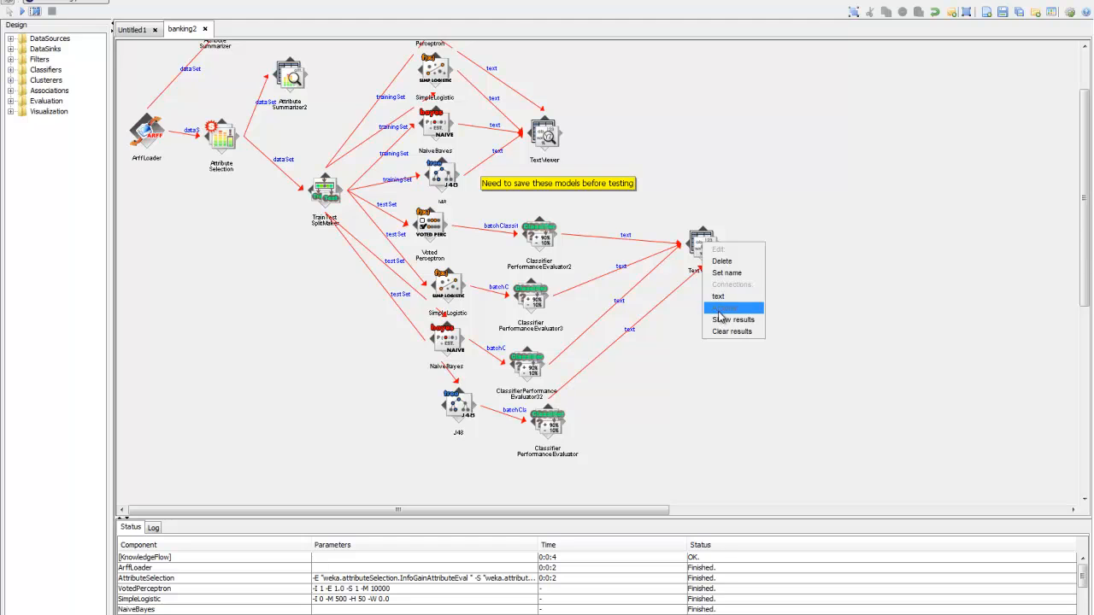
left_click(731, 320)
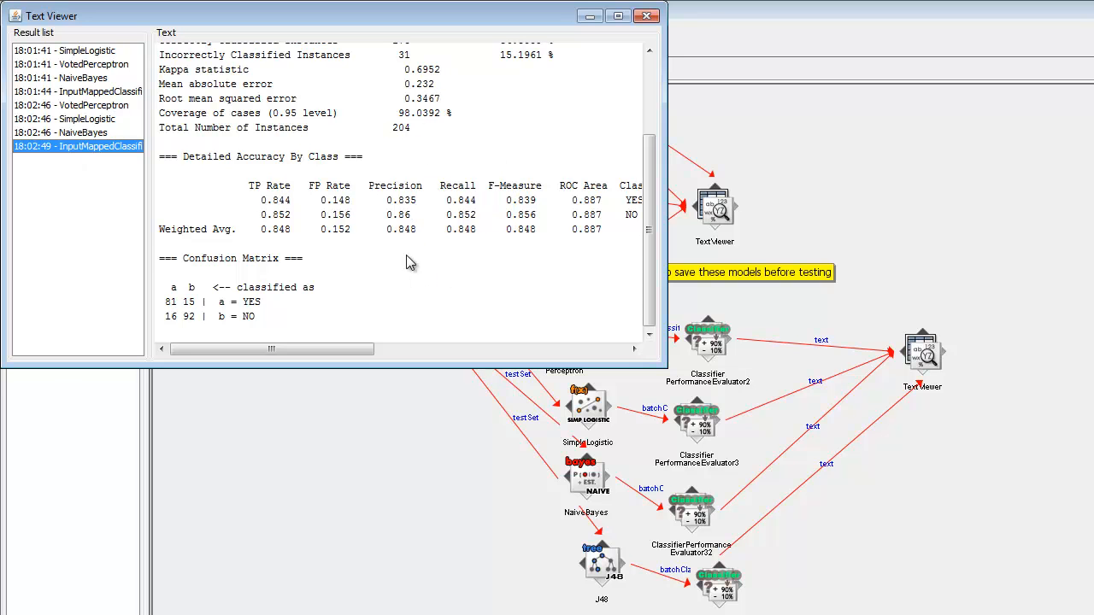
mouse_move(212, 325)
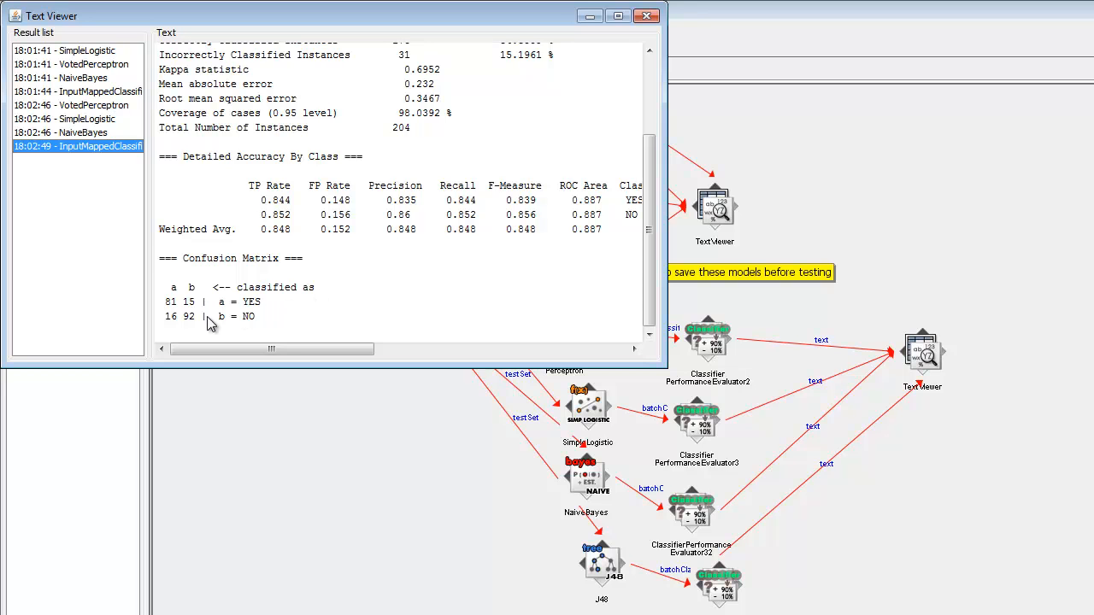
mouse_move(310, 300)
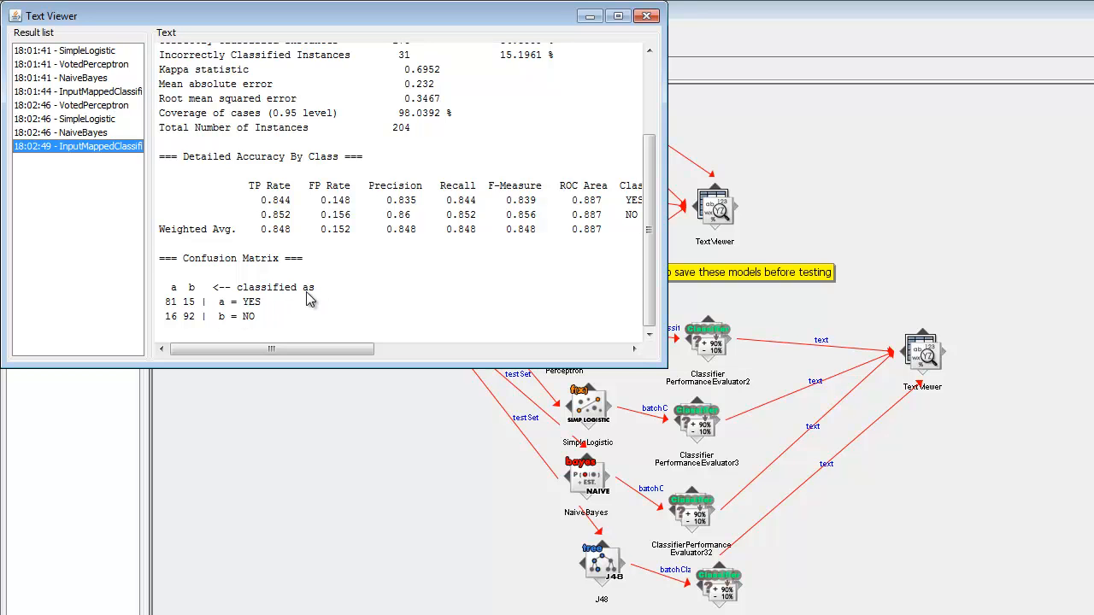